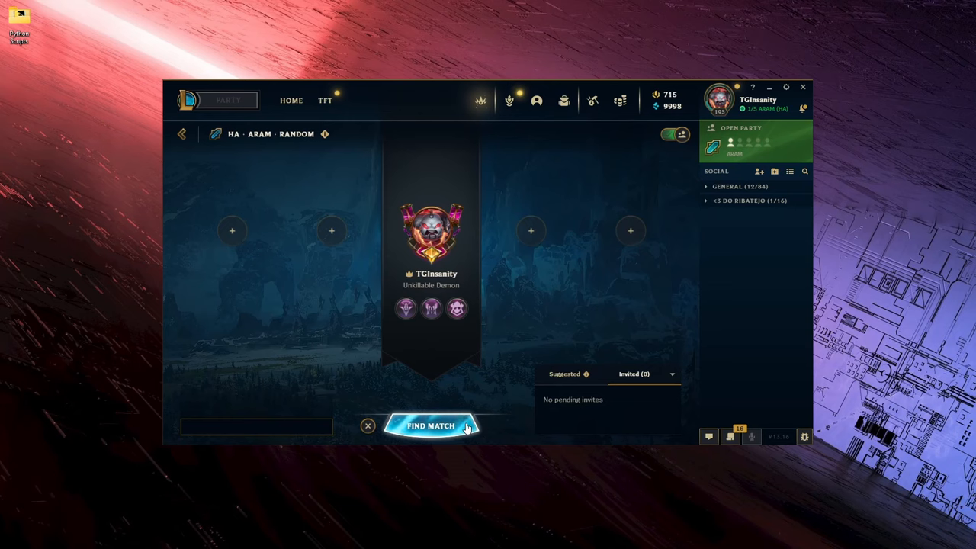
- Queue for a Howling Abyss ARAM match and accept it when the Match Found popup appears
left_click(430, 426)
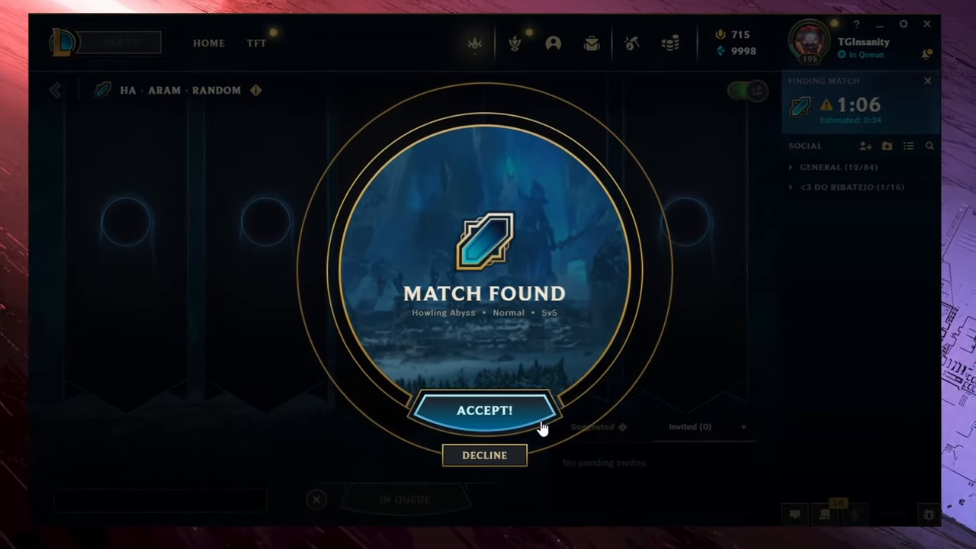
left_click(485, 454)
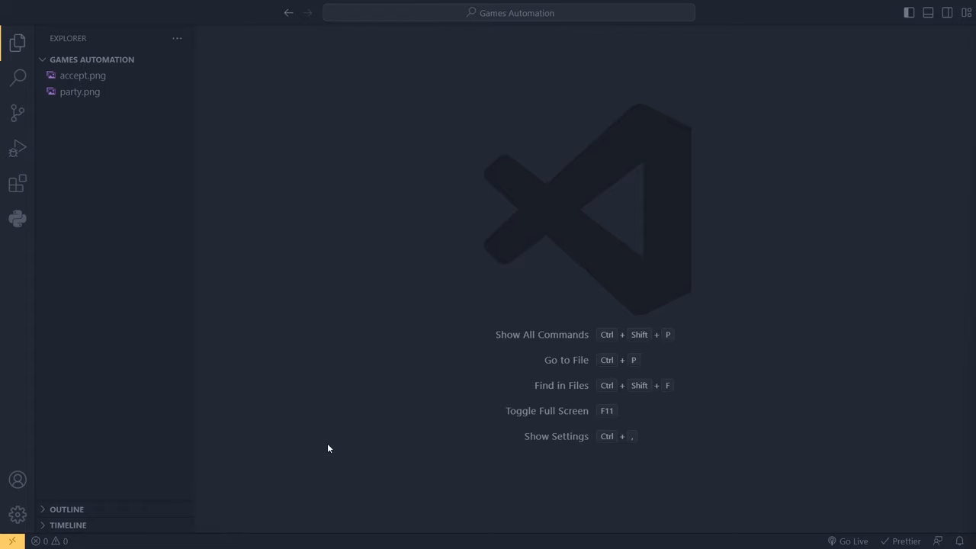
- Create a new empty acceptgame.py file in the Games Automation folder and focus its editor
right_click(115, 122)
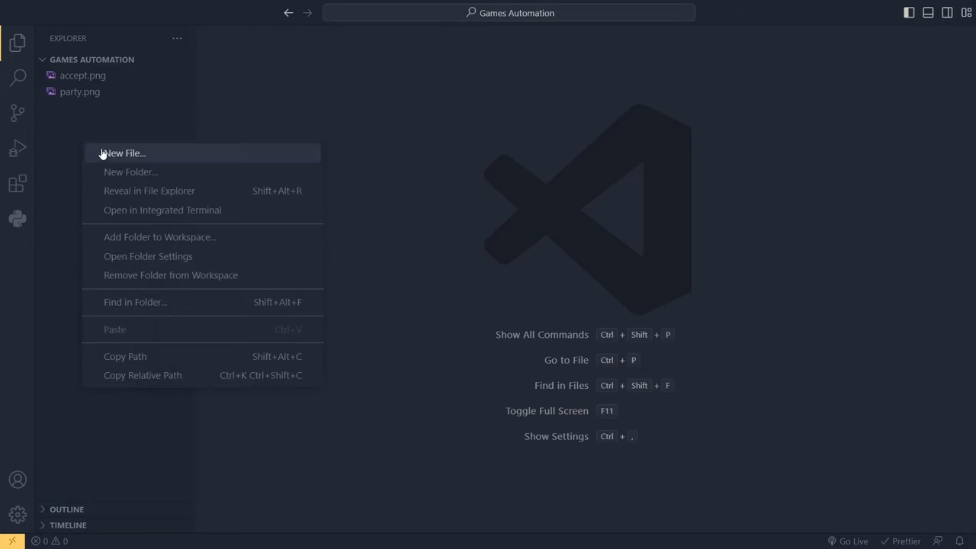
left_click(123, 152)
type("acceptgame.py")
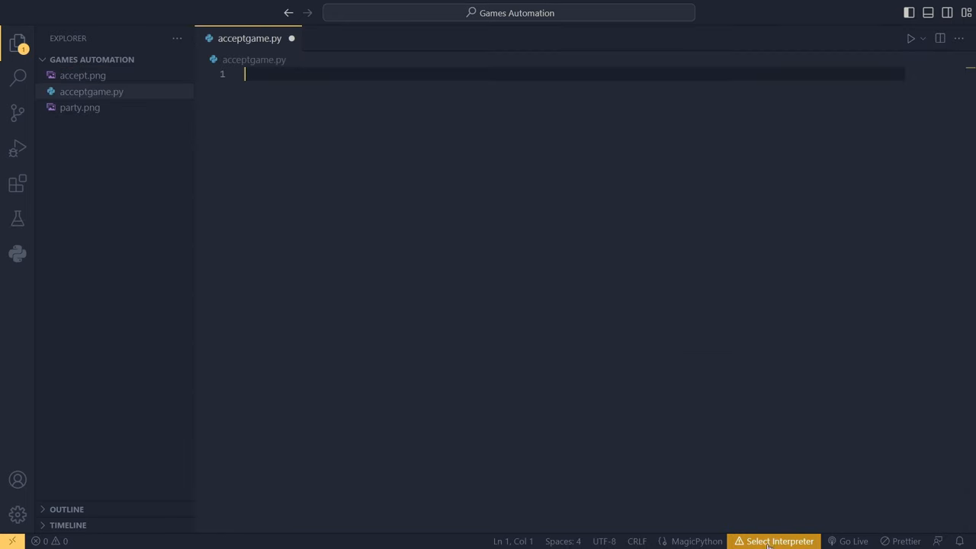
left_click(778, 540)
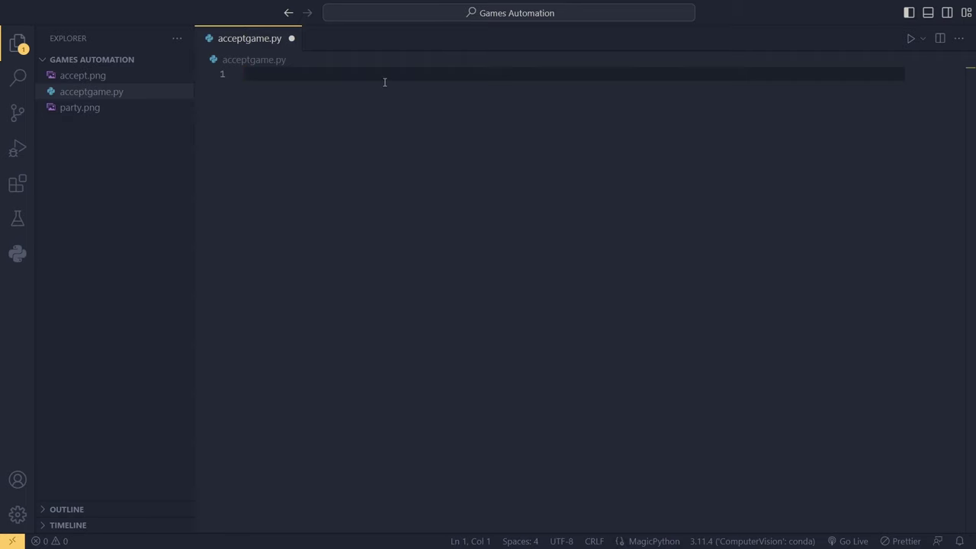
- Add 'import pyautogui' and 'import time' at the top of acceptgame.py, with blank lines below
type("import")
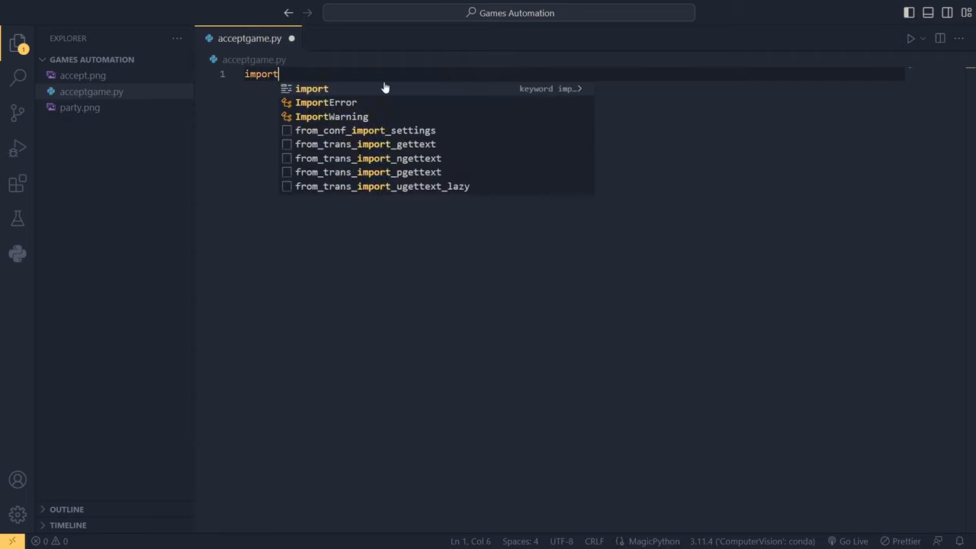
type("pyautogui")
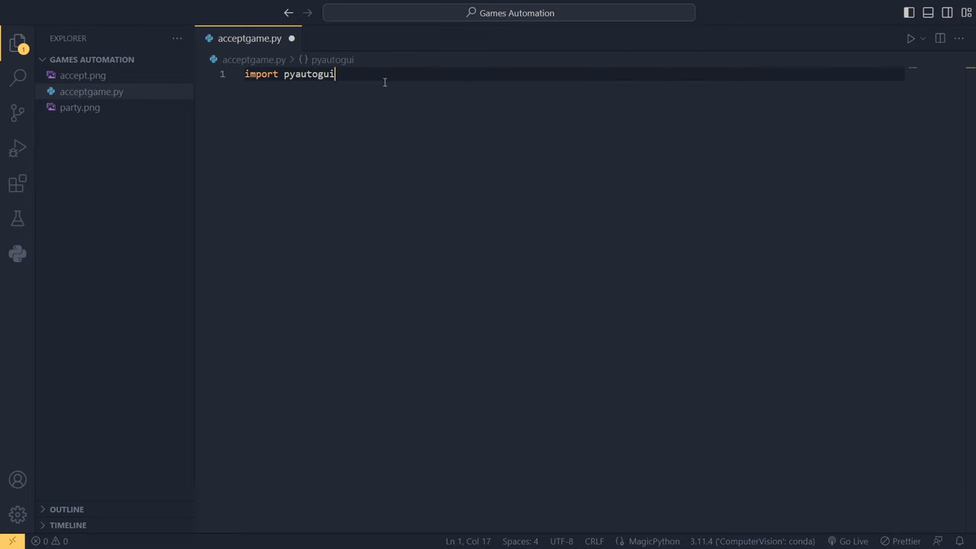
mouse_move(309, 73)
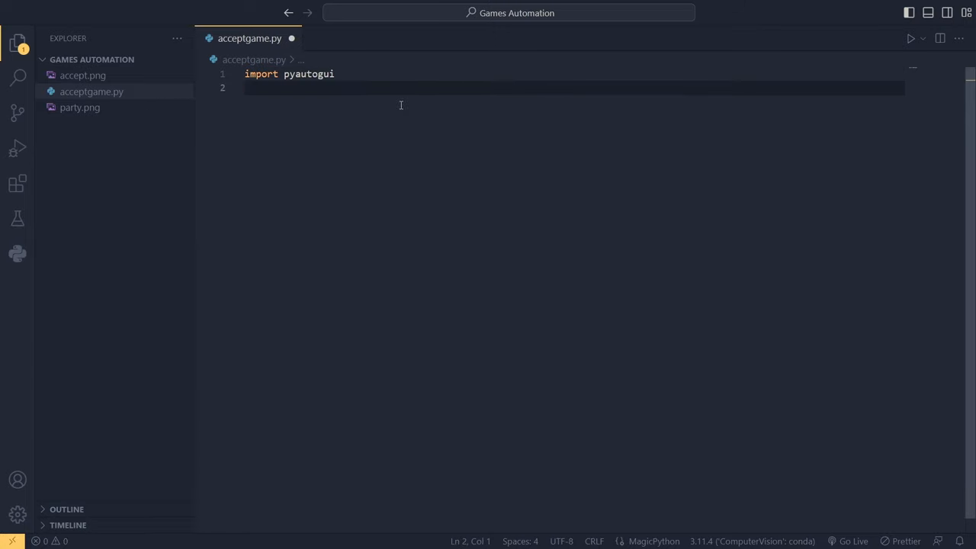
type("import time")
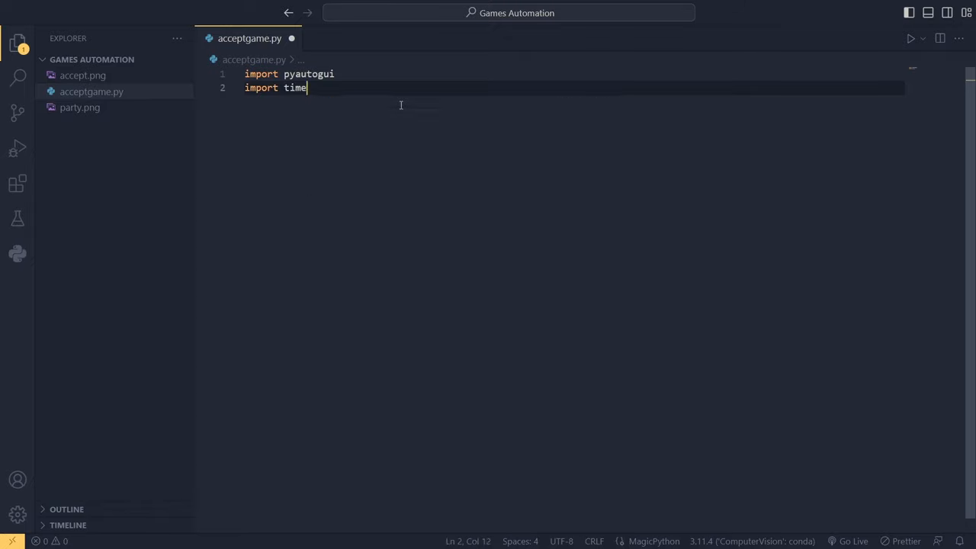
key("Enter")
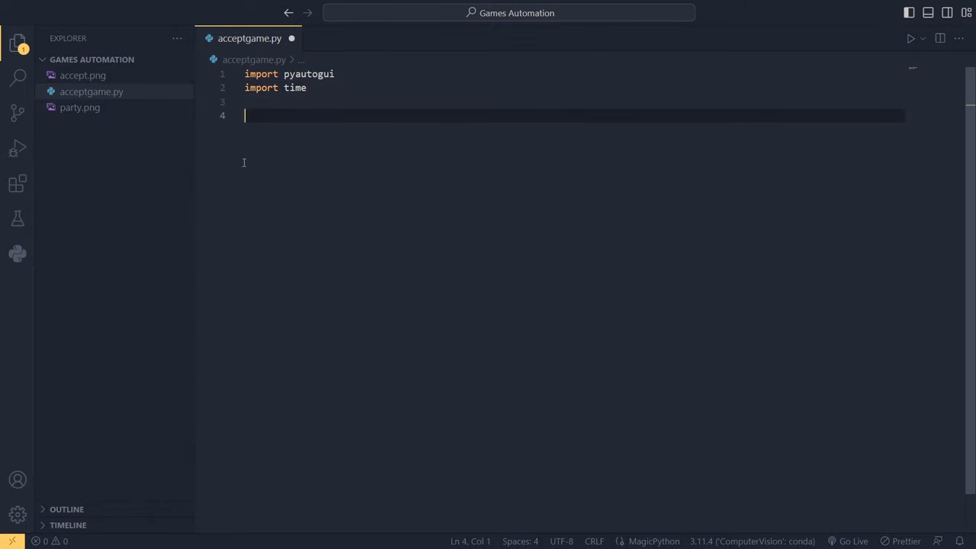
- Preview the accept.png reference image of the ACCEPT! button, then return to acceptgame.py
left_click(83, 74)
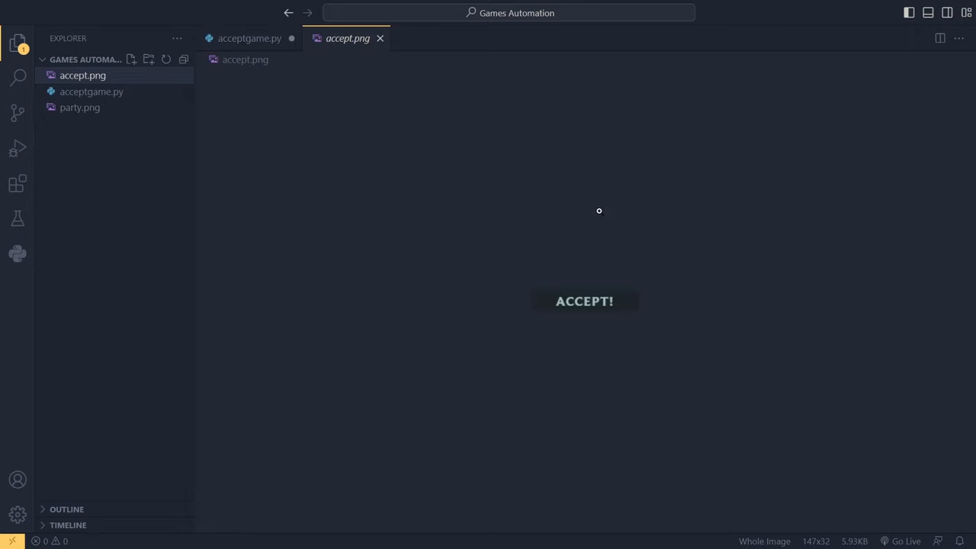
mouse_move(722, 306)
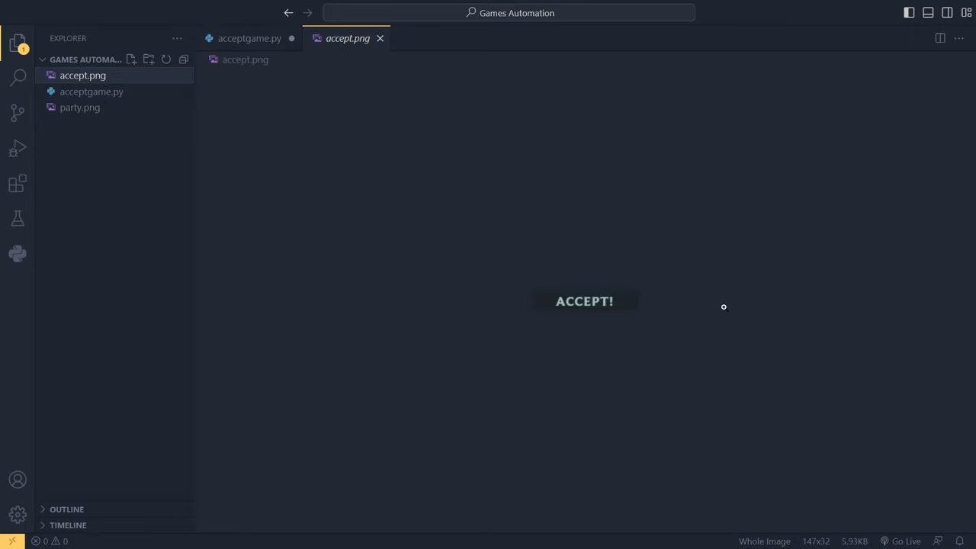
mouse_move(677, 300)
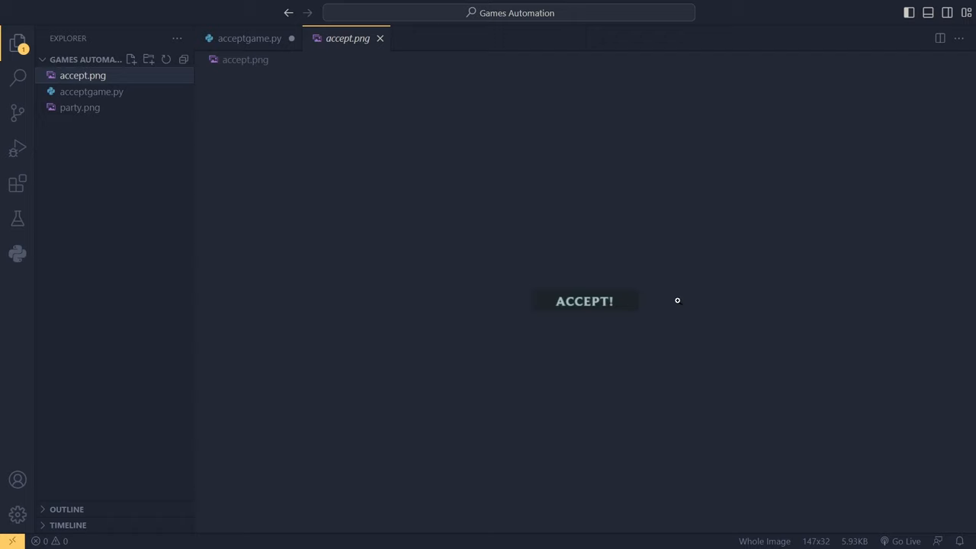
mouse_move(471, 134)
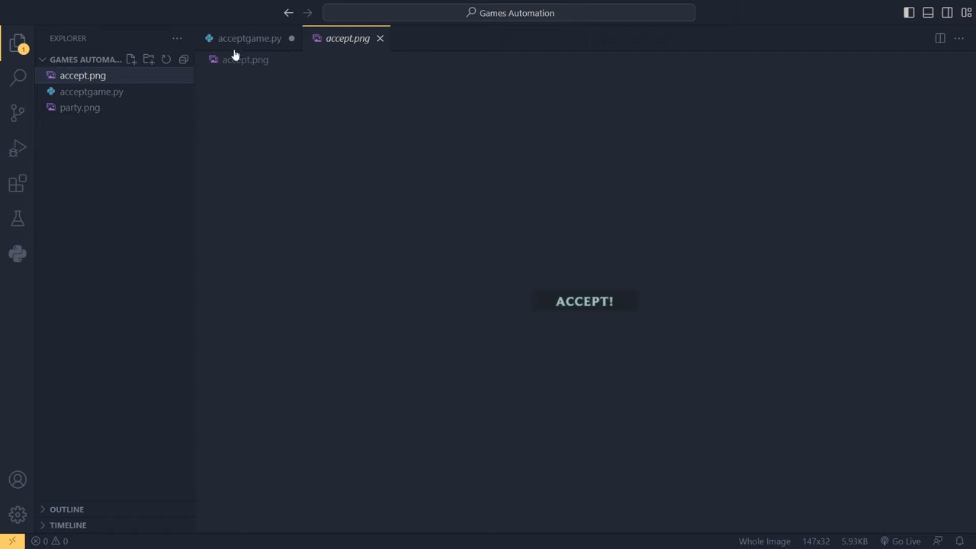
left_click(250, 38)
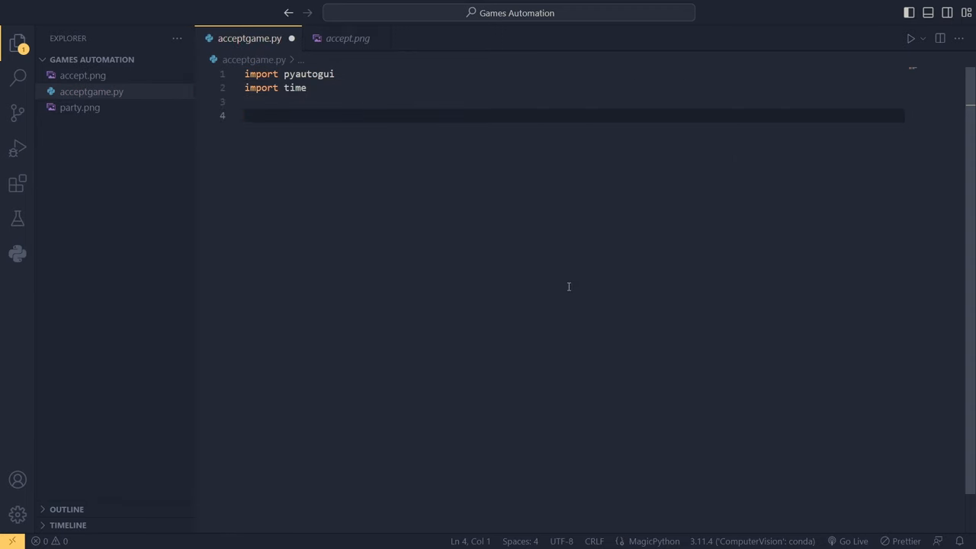
- Define an empty click_accept_button() function and call click_accept_button() below it
type("def click_a")
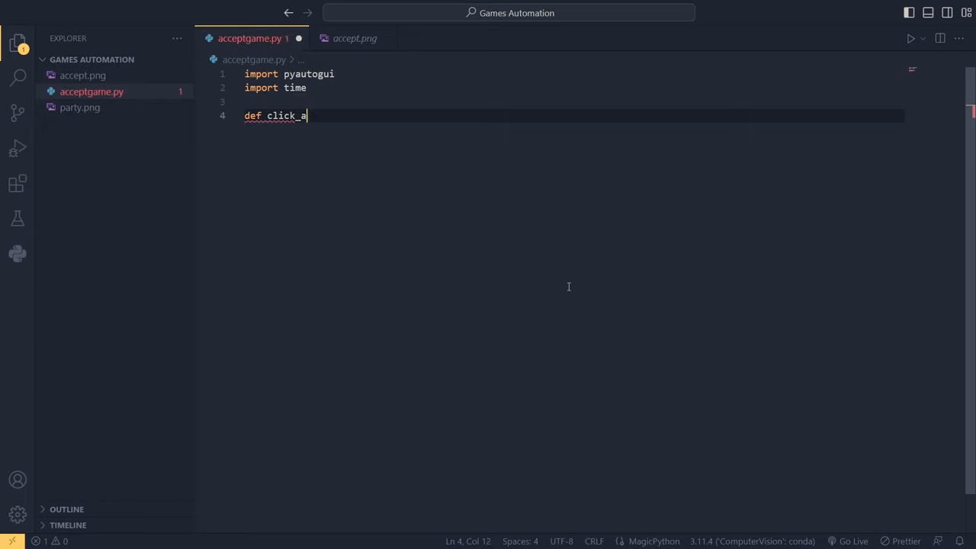
type("ccept_b")
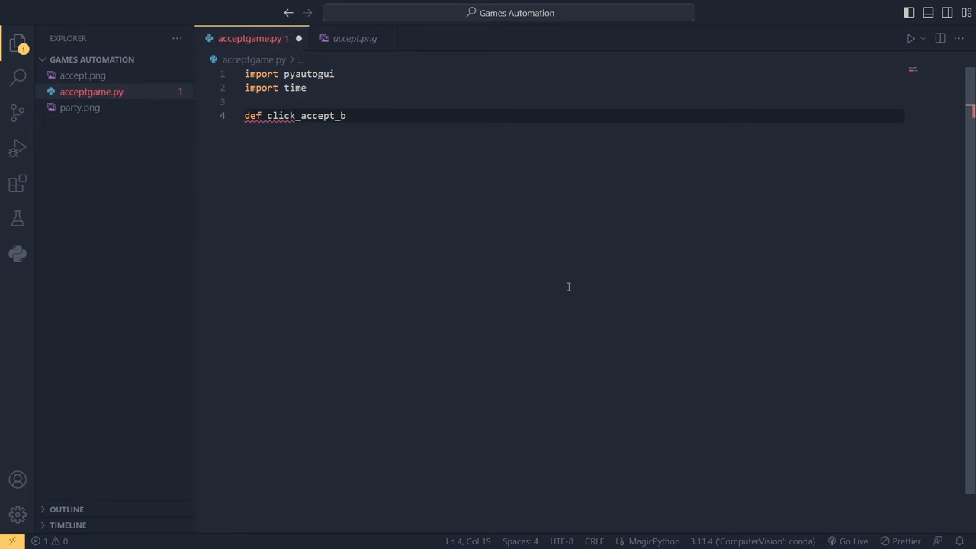
type("tto")
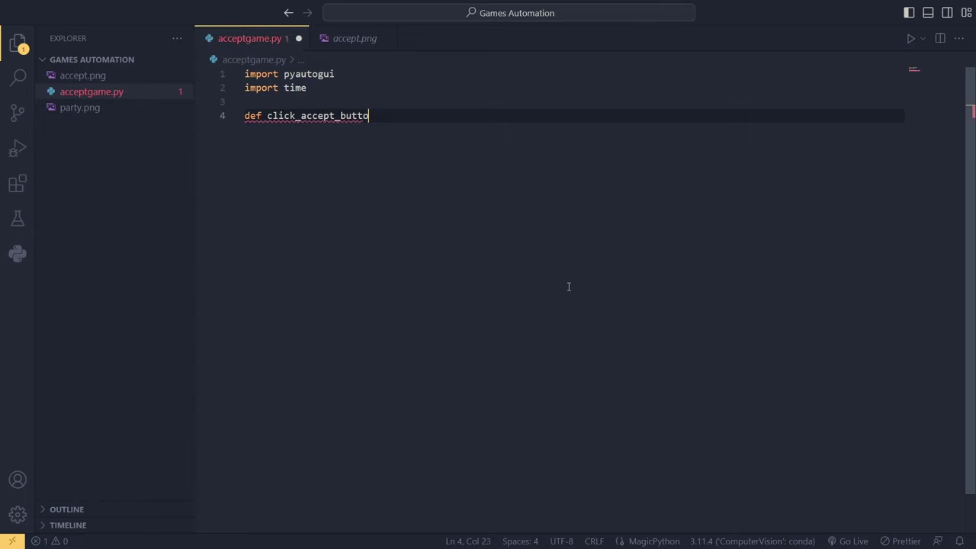
type("n()")
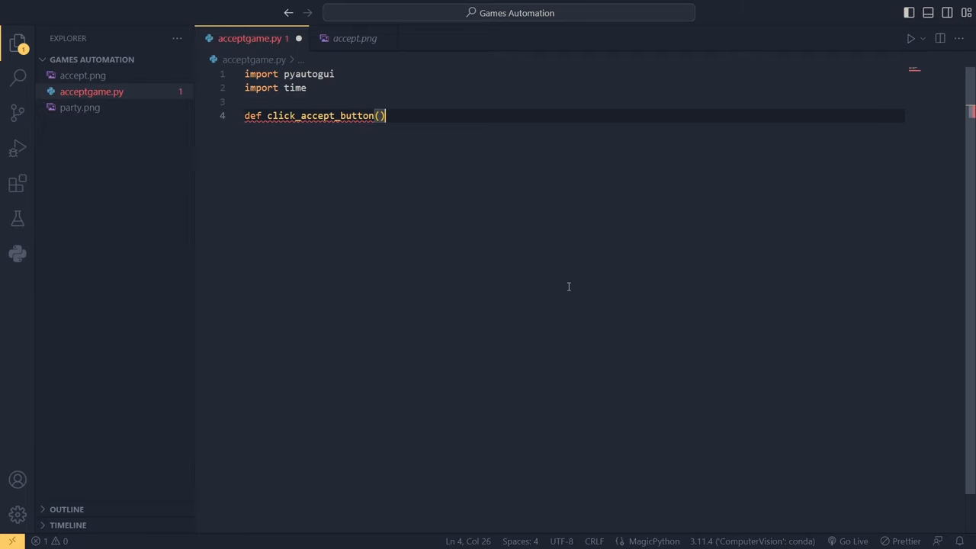
type(":")
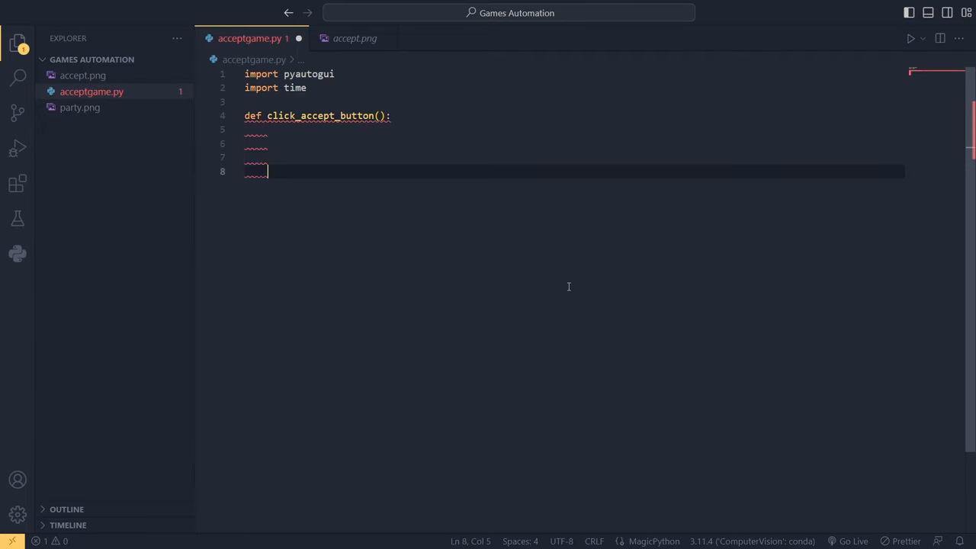
type("c")
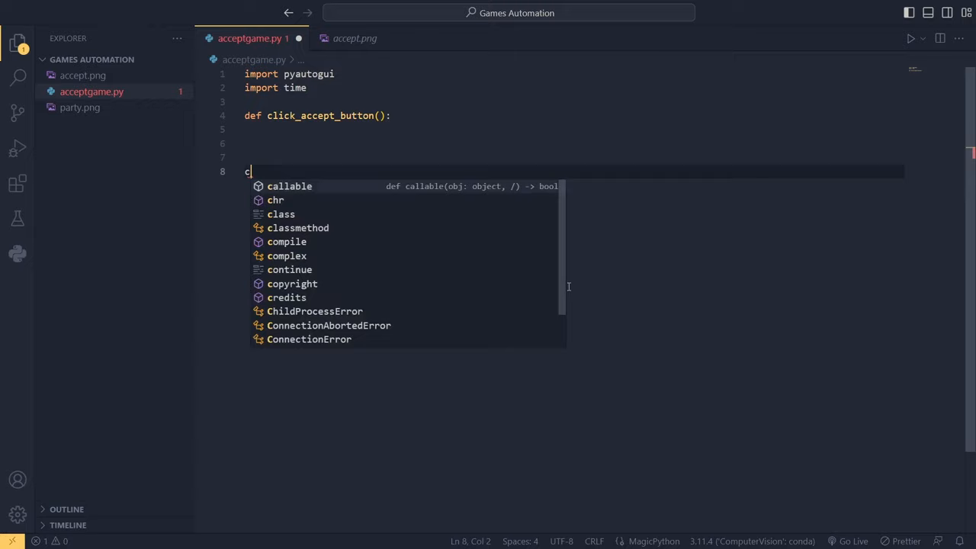
type("lick_accept_button(")
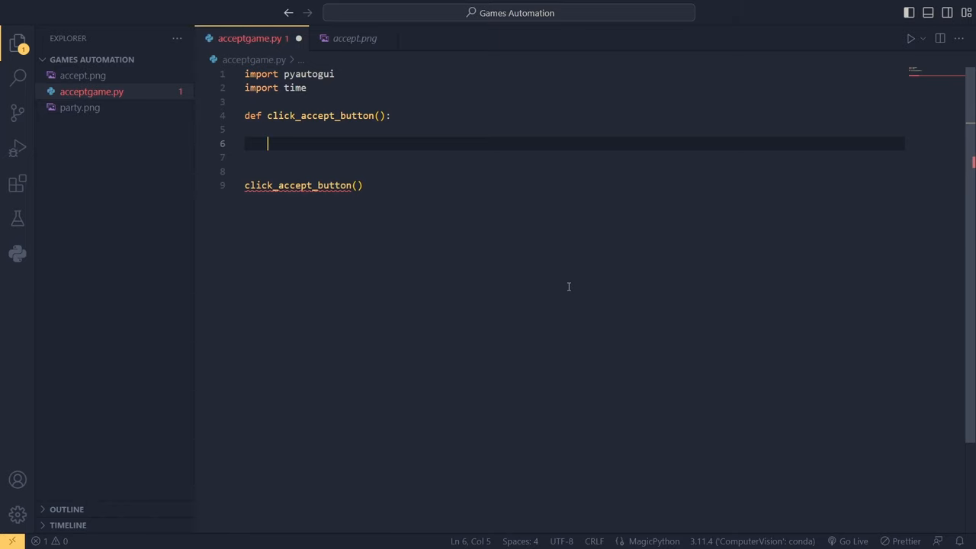
- Initialise accept_button_location and print 'Looking for button.' inside click_accept_button
type("accept_bu")
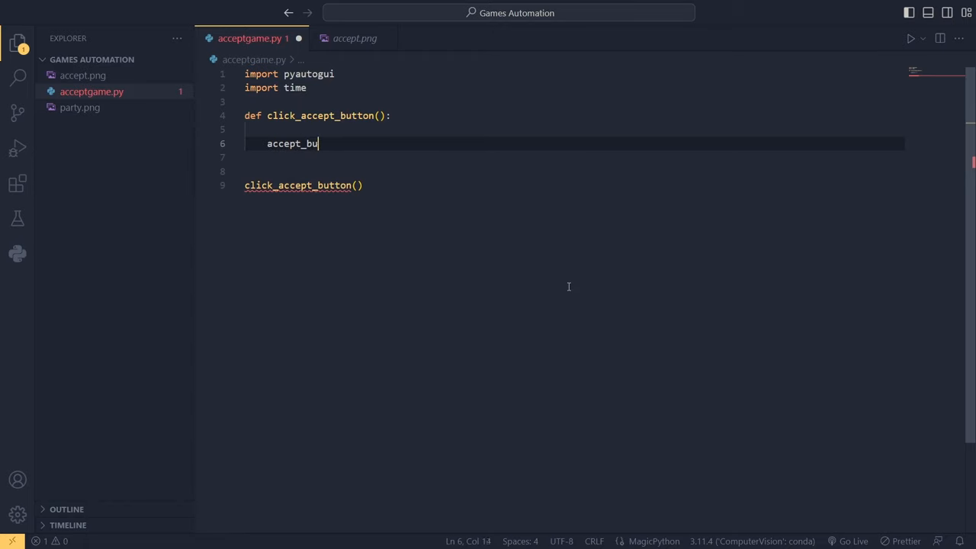
type("tton_l")
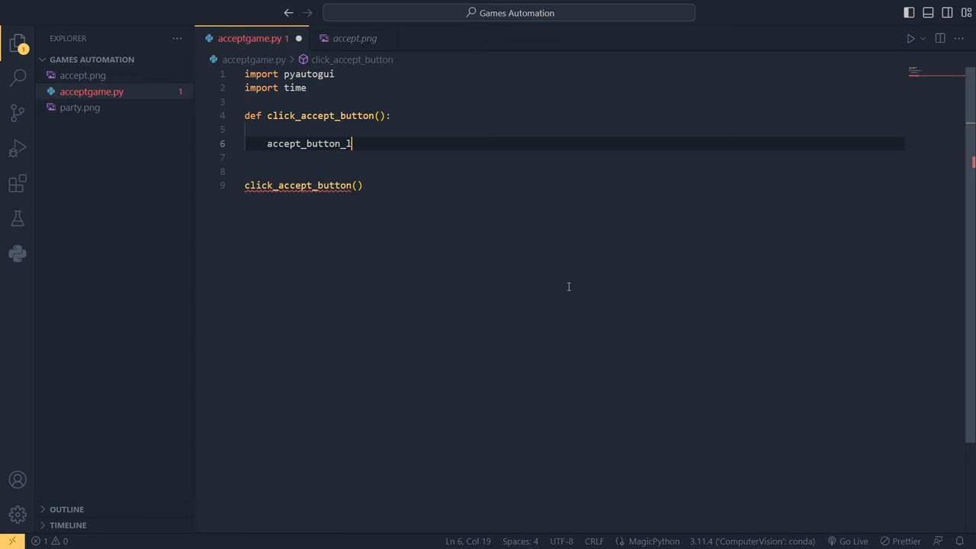
type("ocation = None")
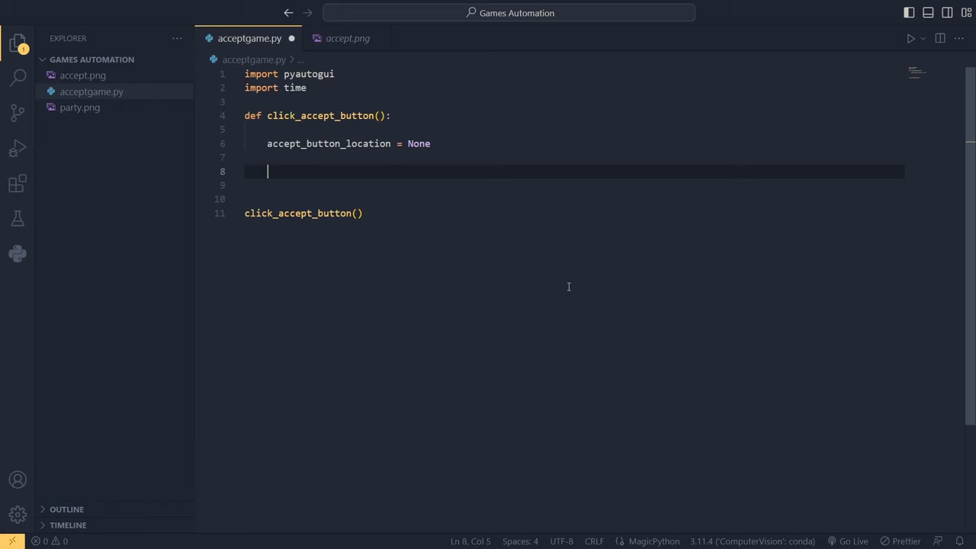
type("print('Looki")
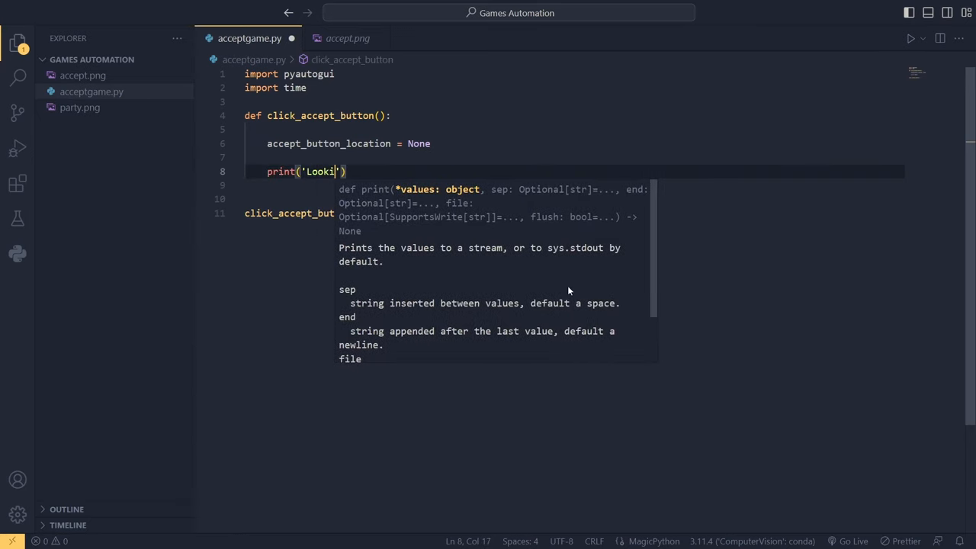
type("ng for button.")
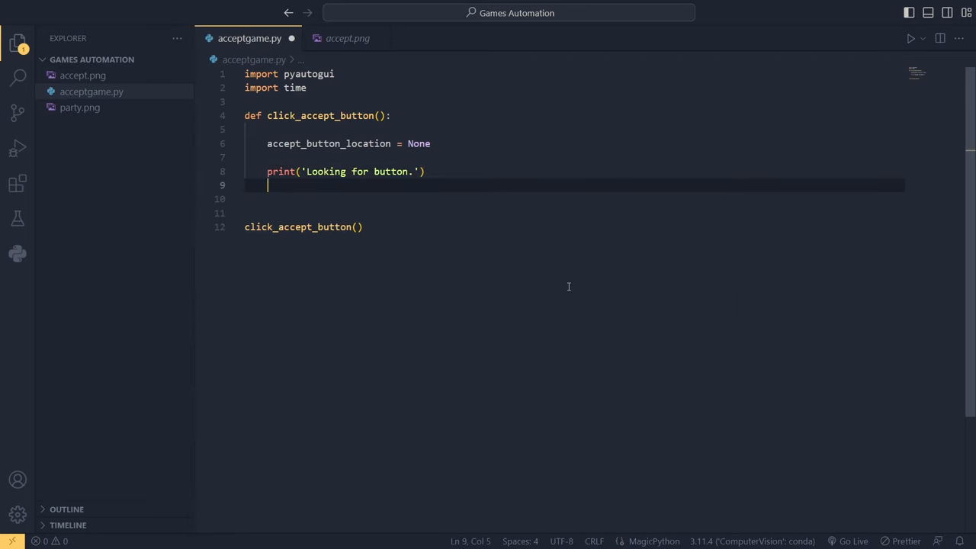
- Loop while accept_button_location is None, locating 'accept.png' at confidence 0.7 and sleeping 1 second
type("while")
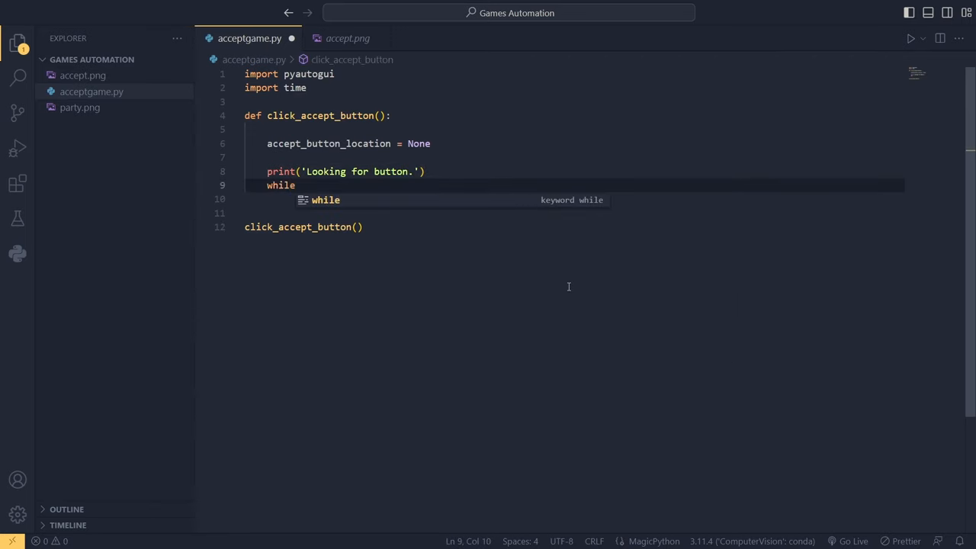
type("accept_button_location")
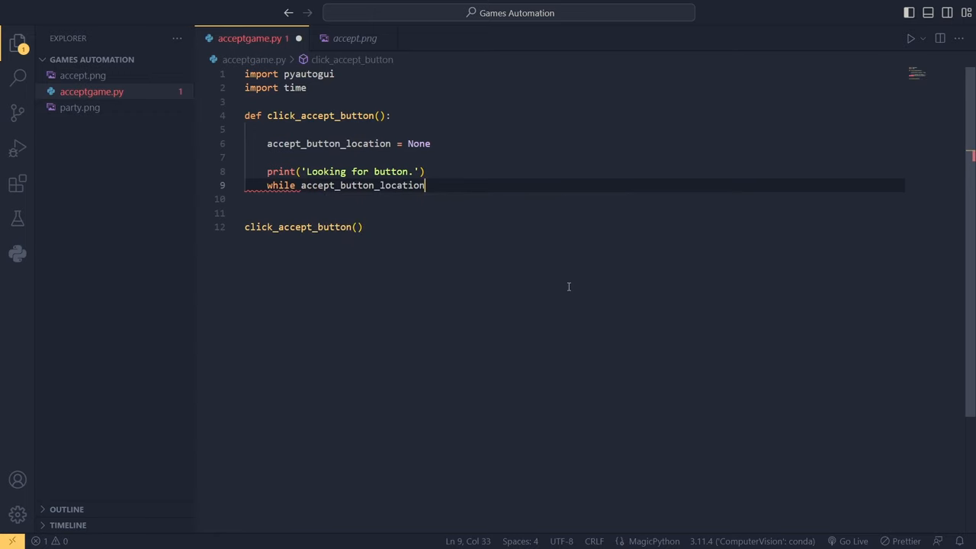
type("is None:")
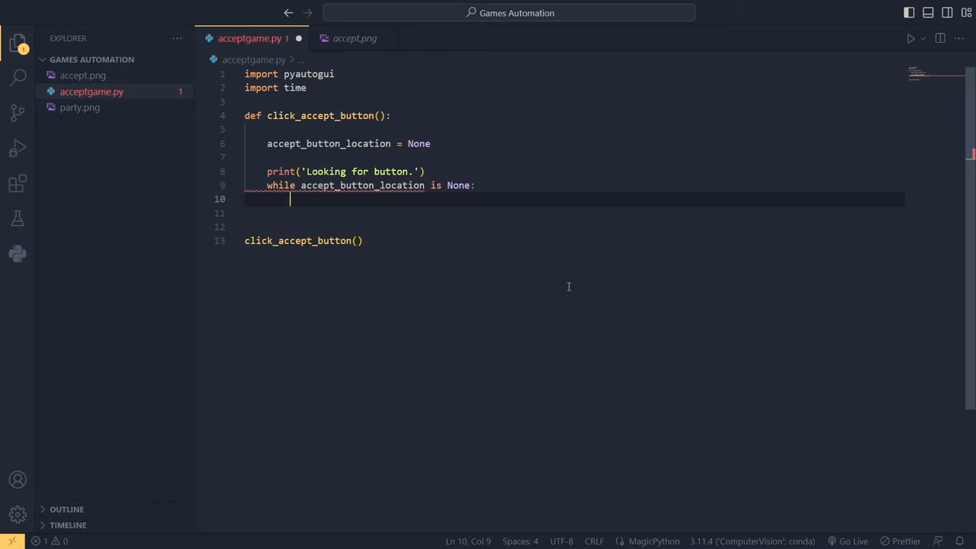
type("accept_button_location")
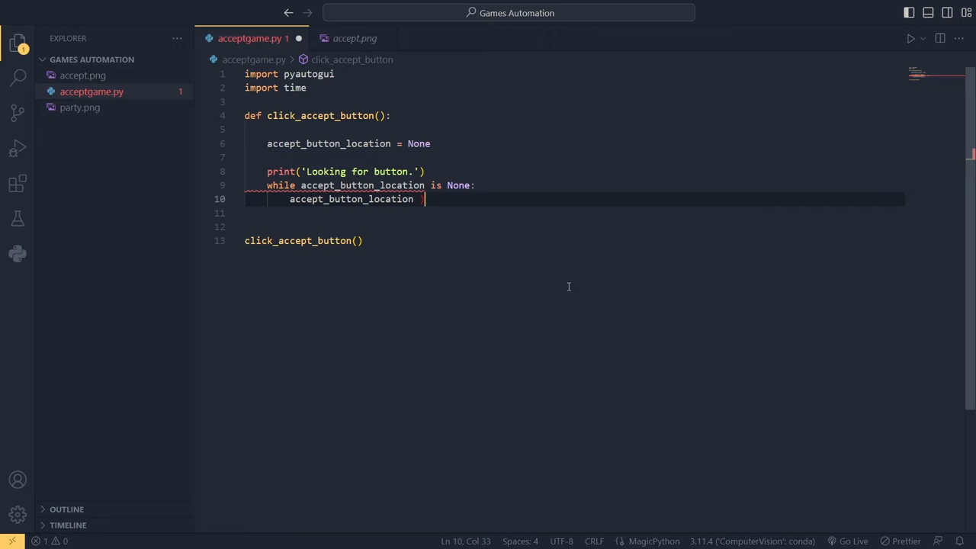
type("= p")
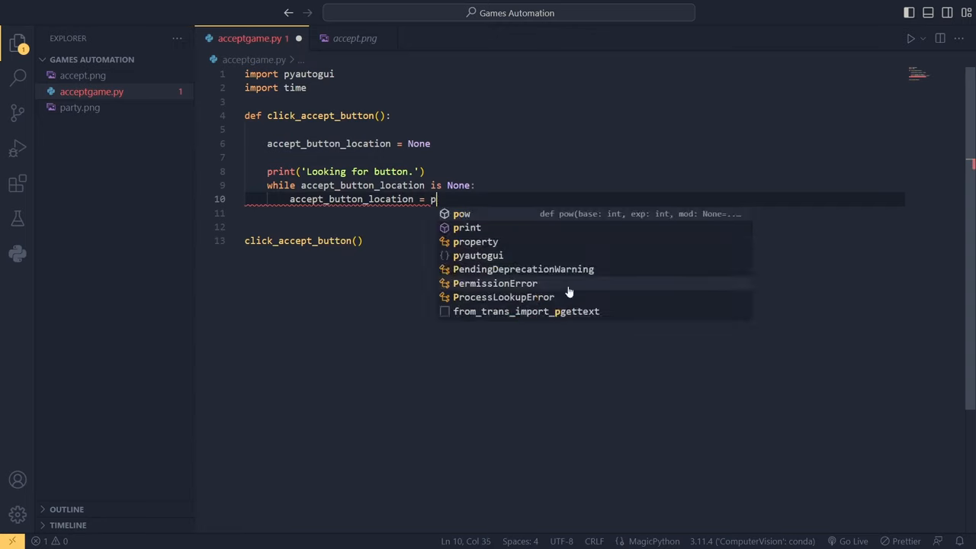
type("yautogui.l")
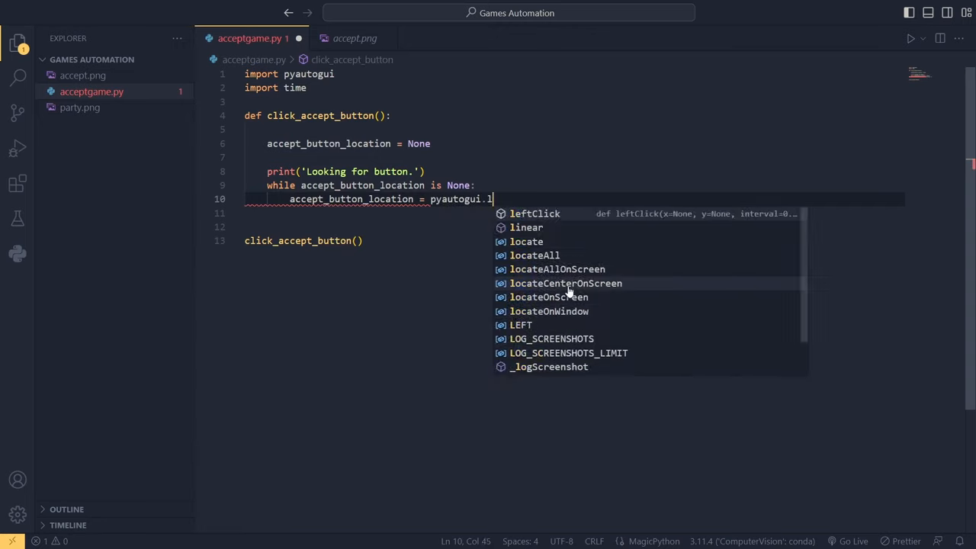
type("ocateOnScreen(")
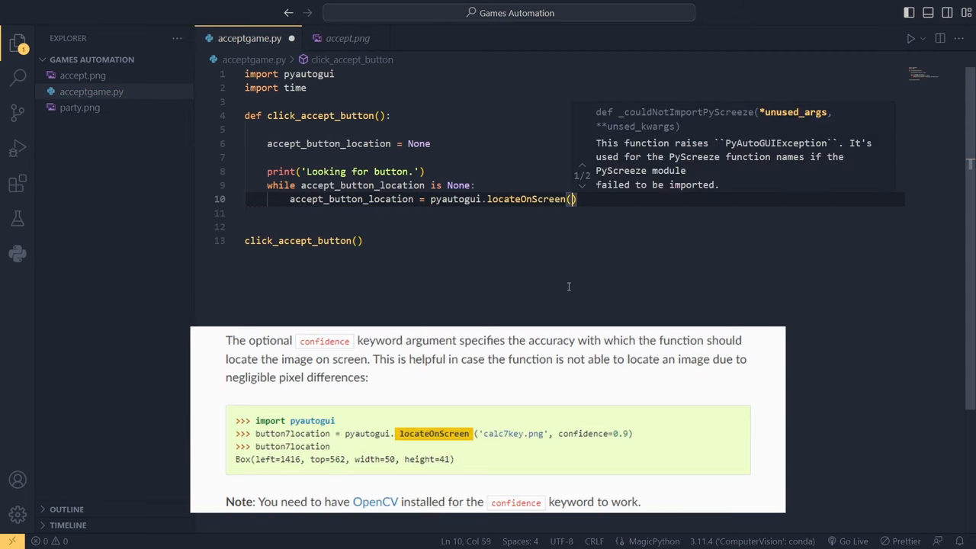
type("'accept.png")
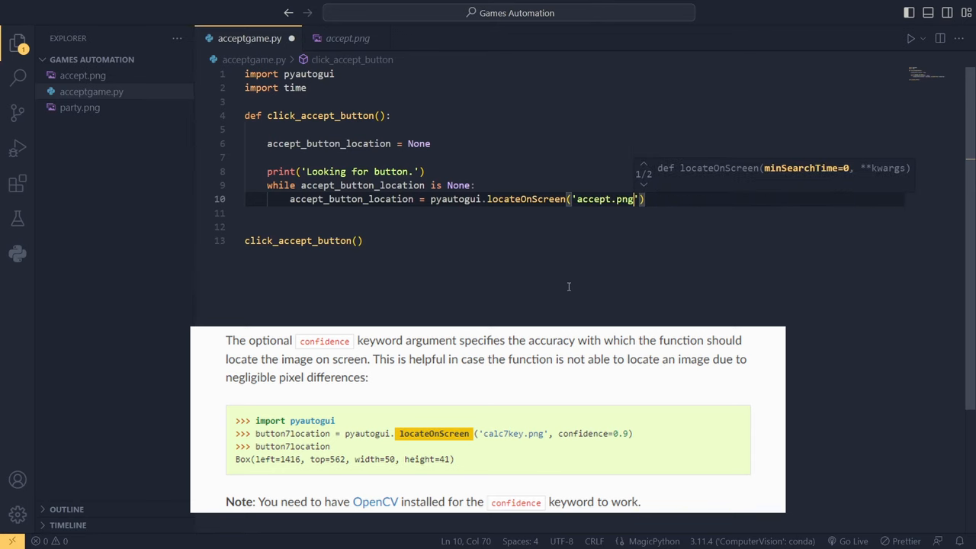
type(", confidence=0")
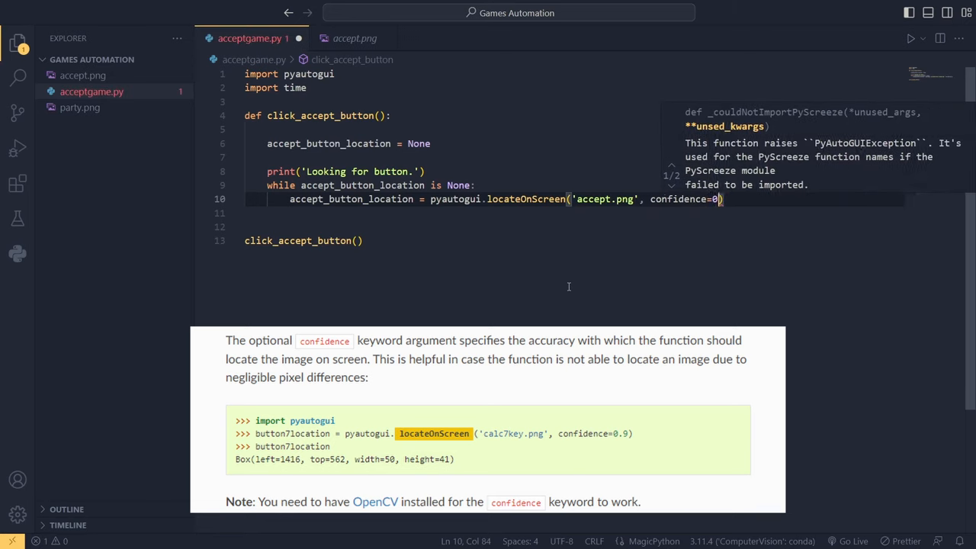
type(".7")
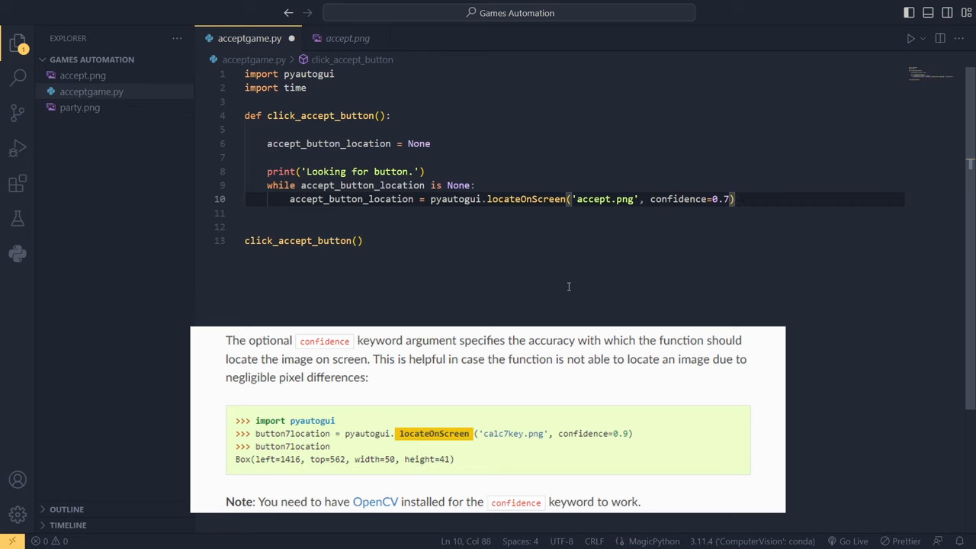
type("time.sleep(")
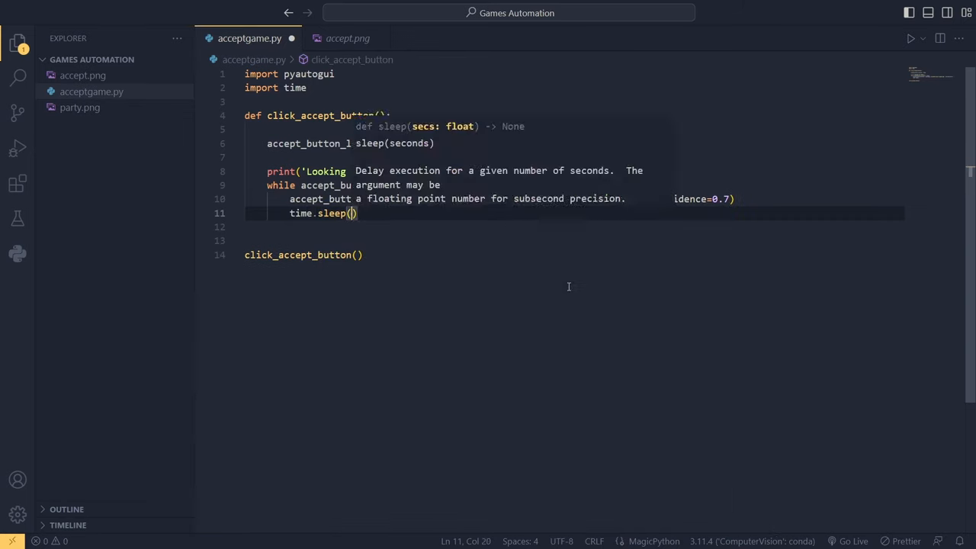
type("1")
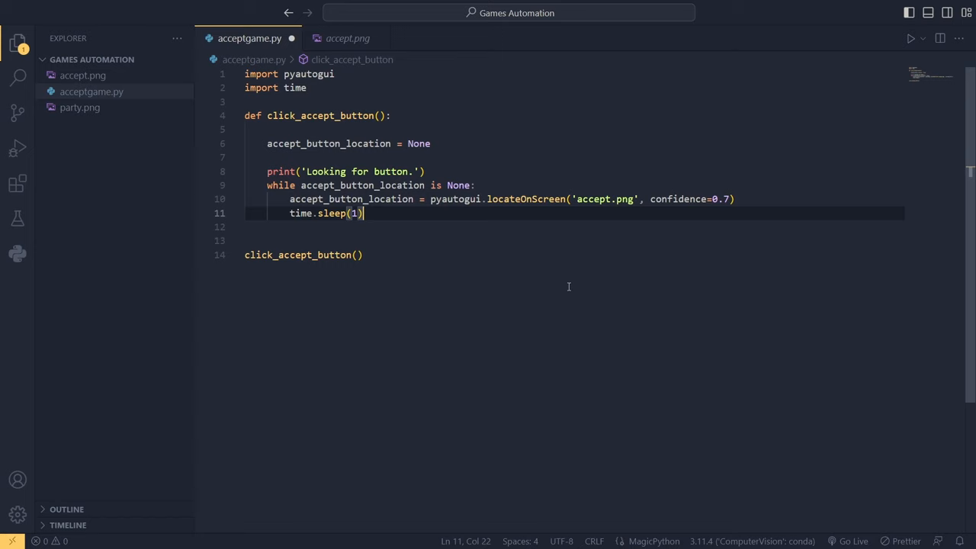
- After the search loop, print a "Button found !" message
key("Enter")
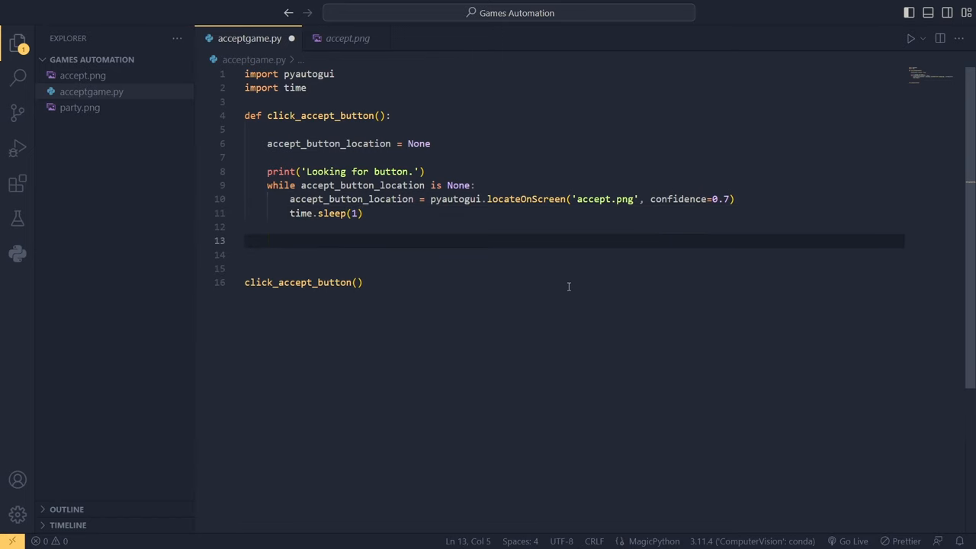
type("print(")
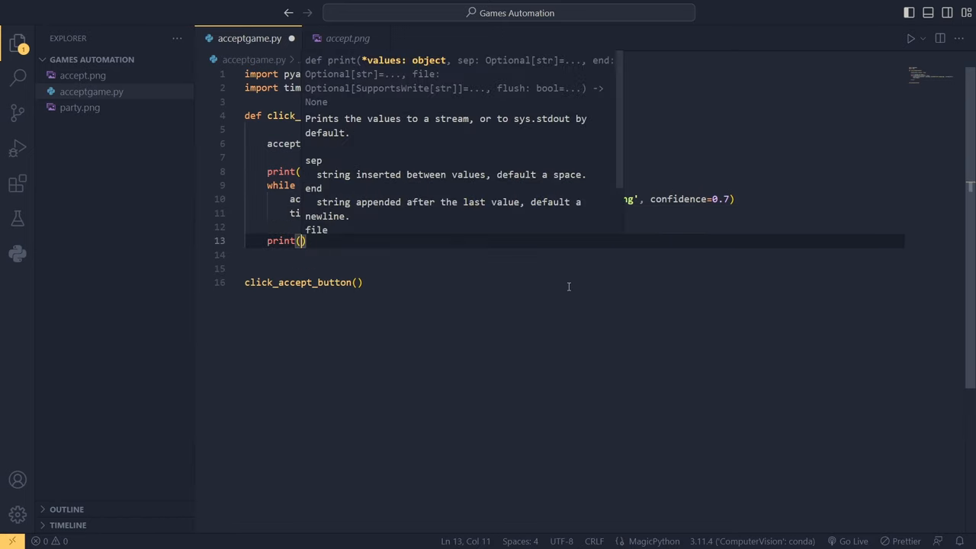
type("\"")
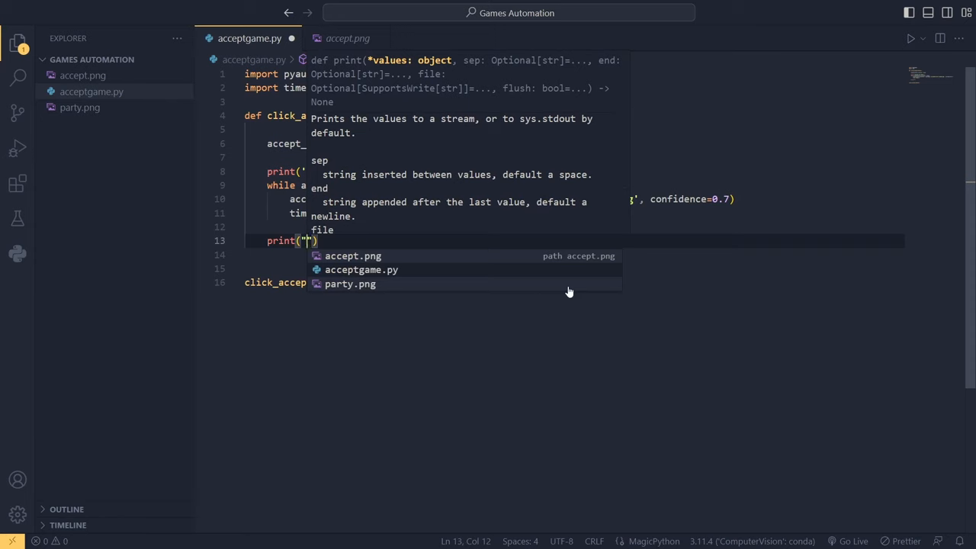
type("Button found !")
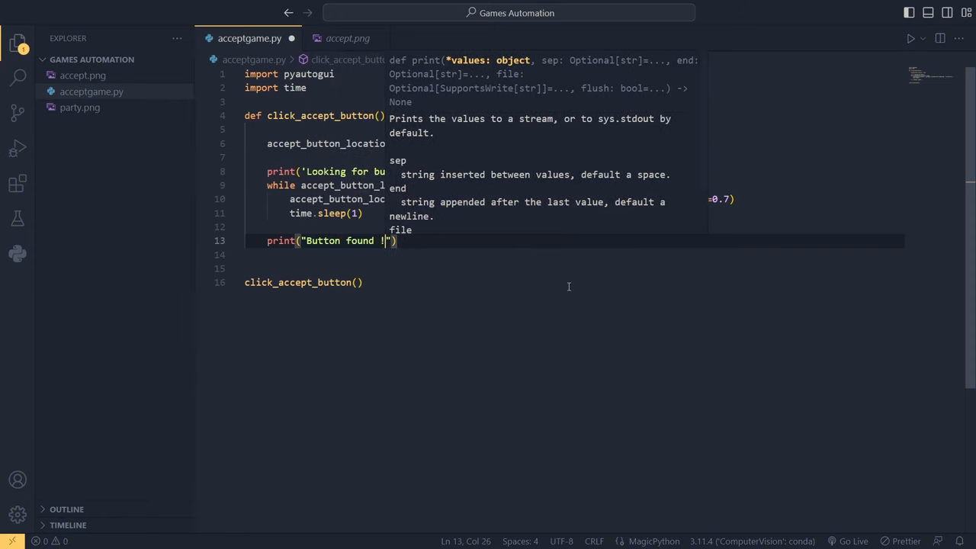
key("Enter")
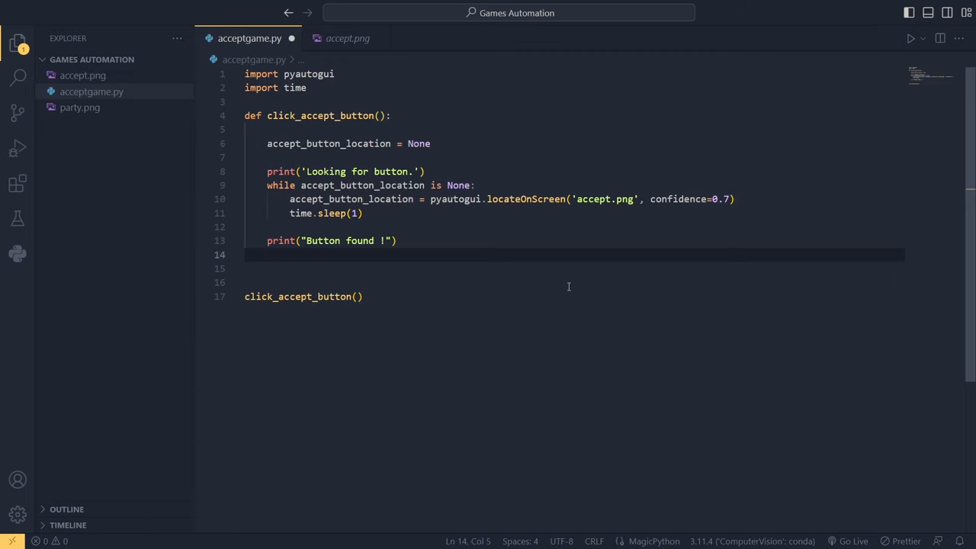
- Compute accept_button_center with pyautogui.center and click it with pyautogui.click
type("accept_button_location")
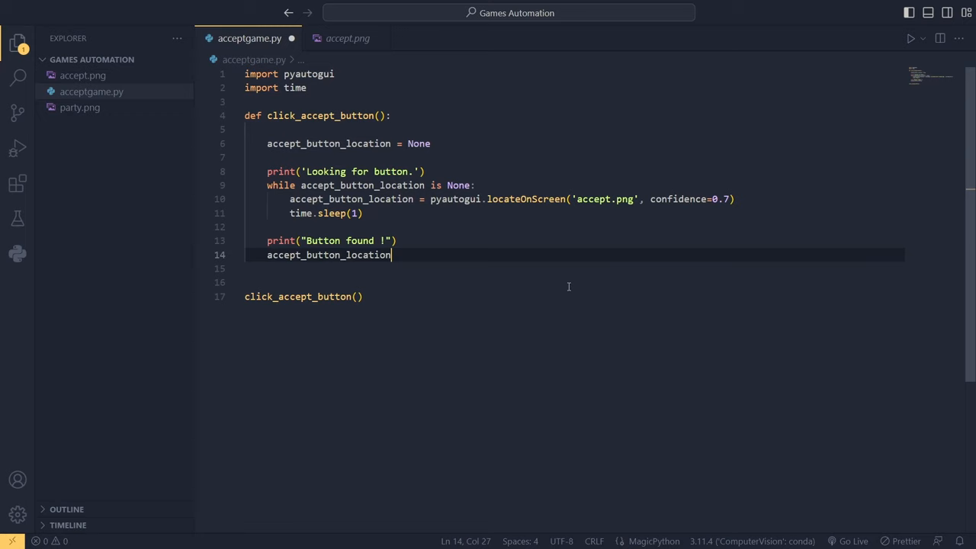
key("Backspace")
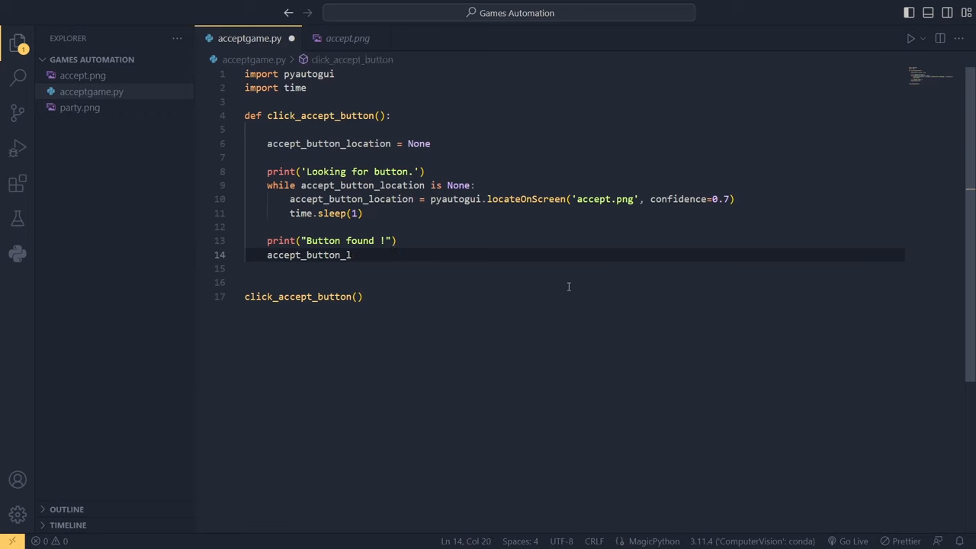
type("center")
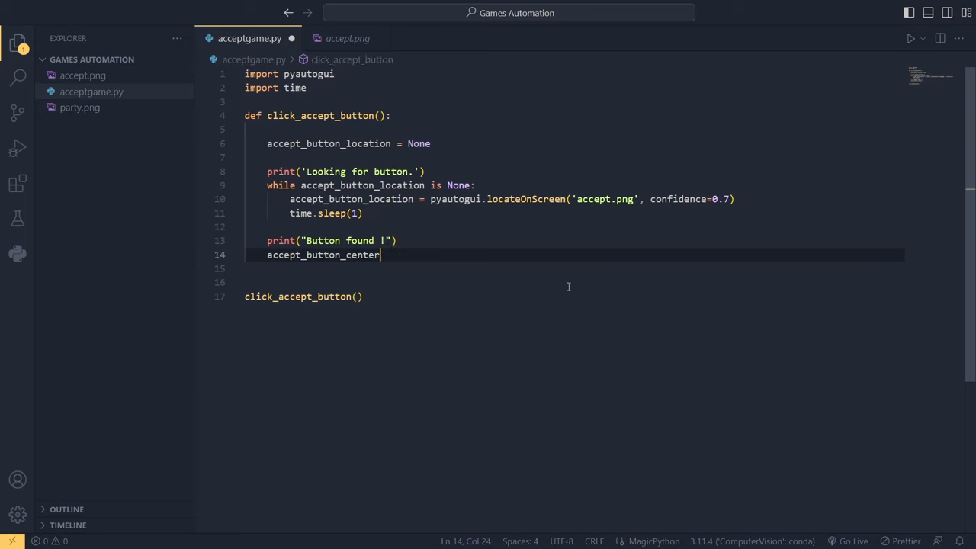
type("=")
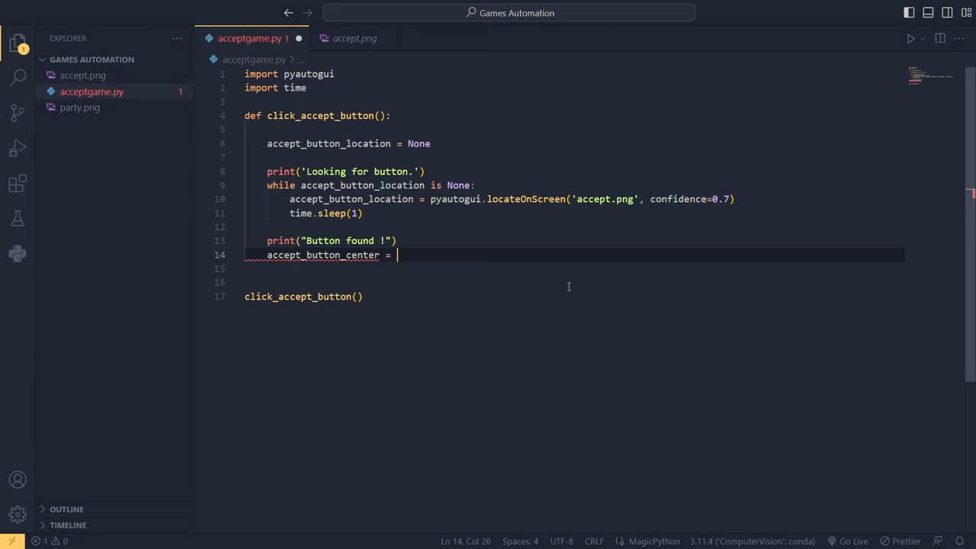
type("pyautogui")
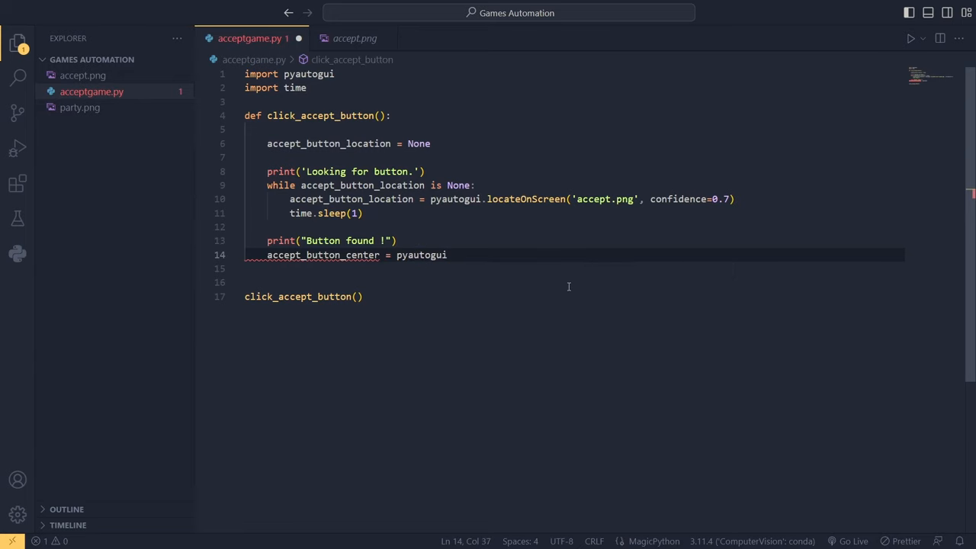
type(".center(accept_button_location")
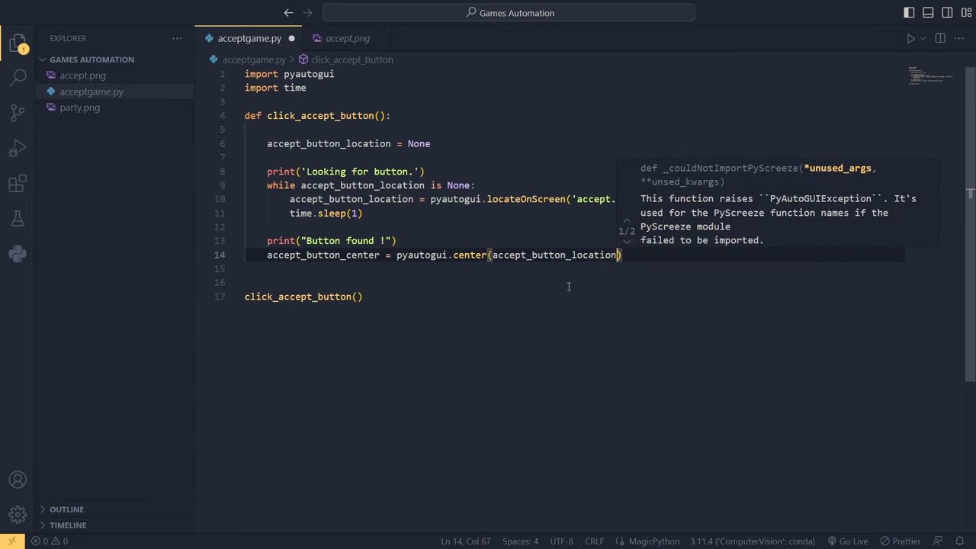
key("Enter")
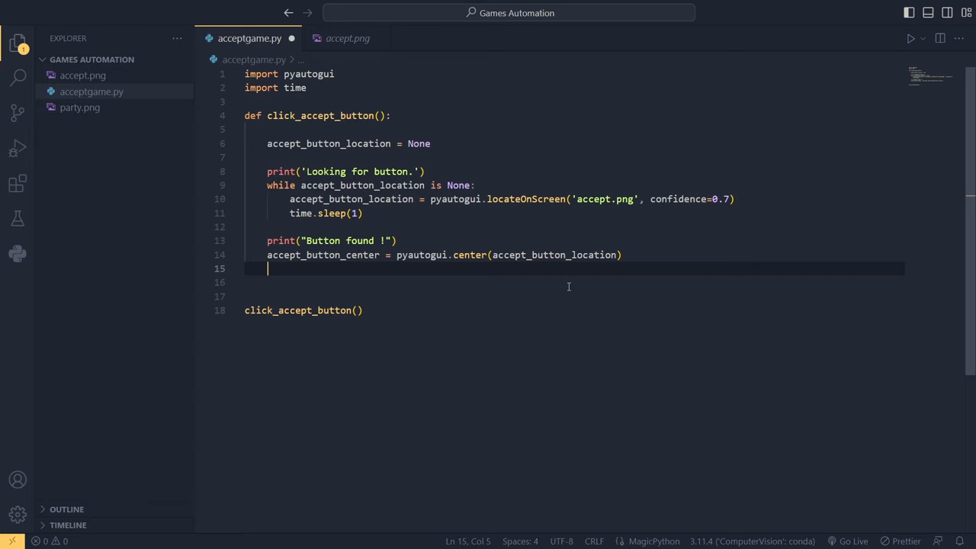
type("p")
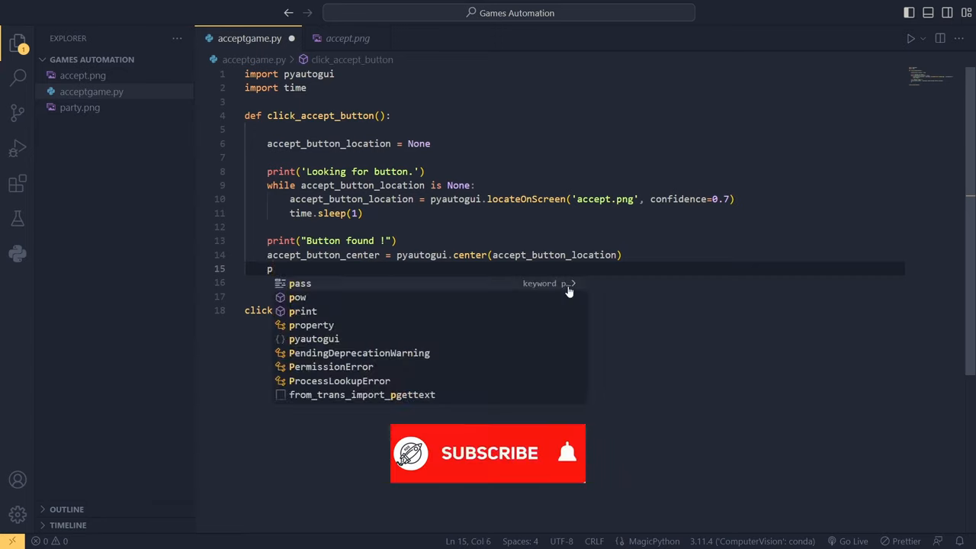
type("yautogui.click(accept_button_center")
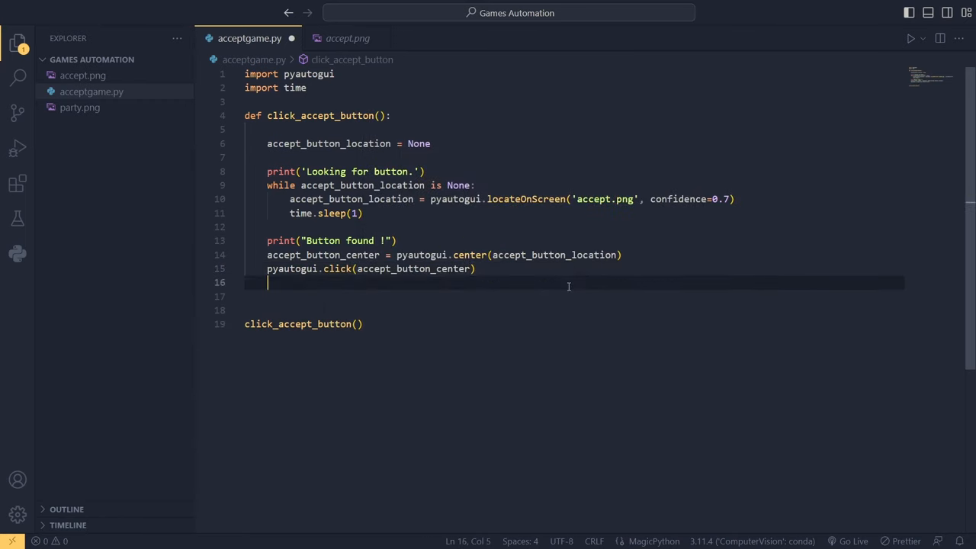
- Print "Match accepted! Exeting ...", add a time.sleep pause, then call exit()
type("print(\"")
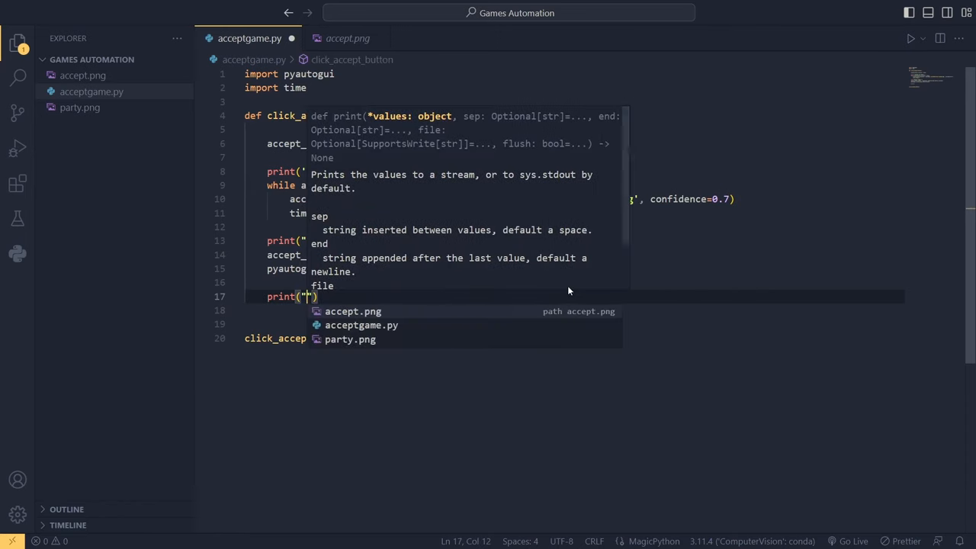
type("Match a")
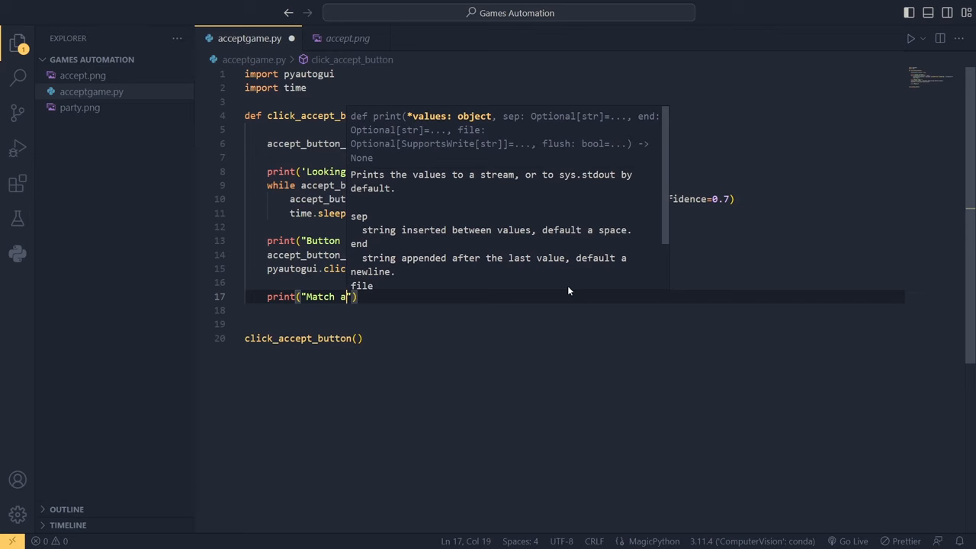
type("ccepted!")
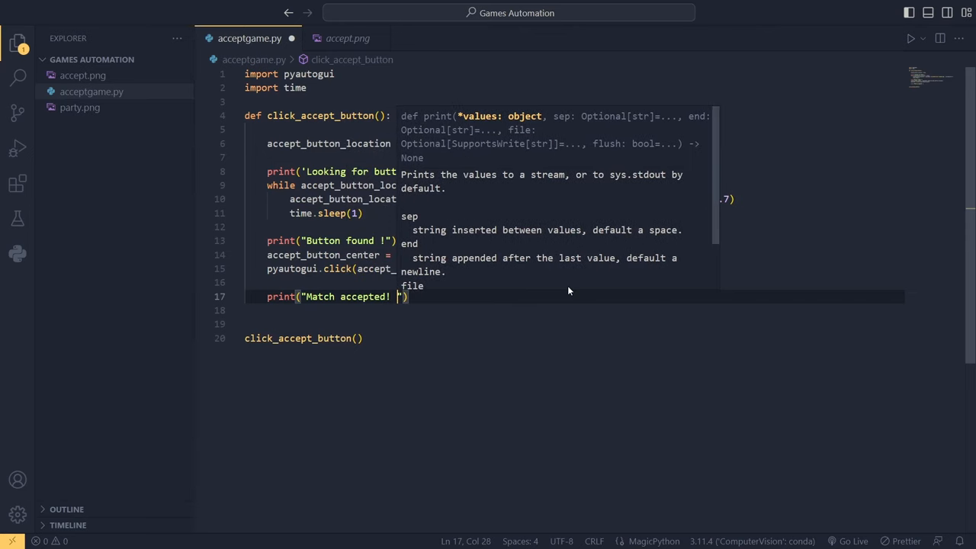
type("Exeting ...")
left_click(574, 310)
type("time.")
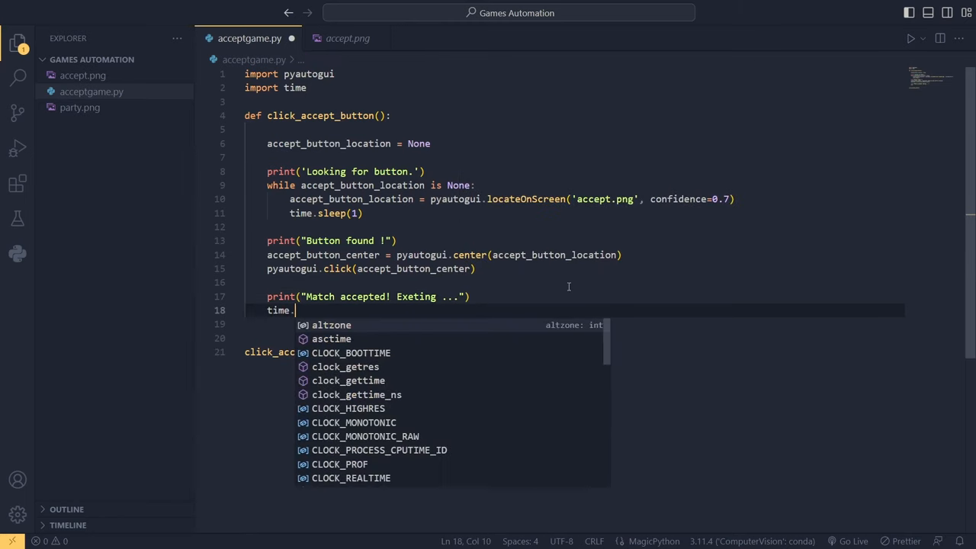
type("sleep")
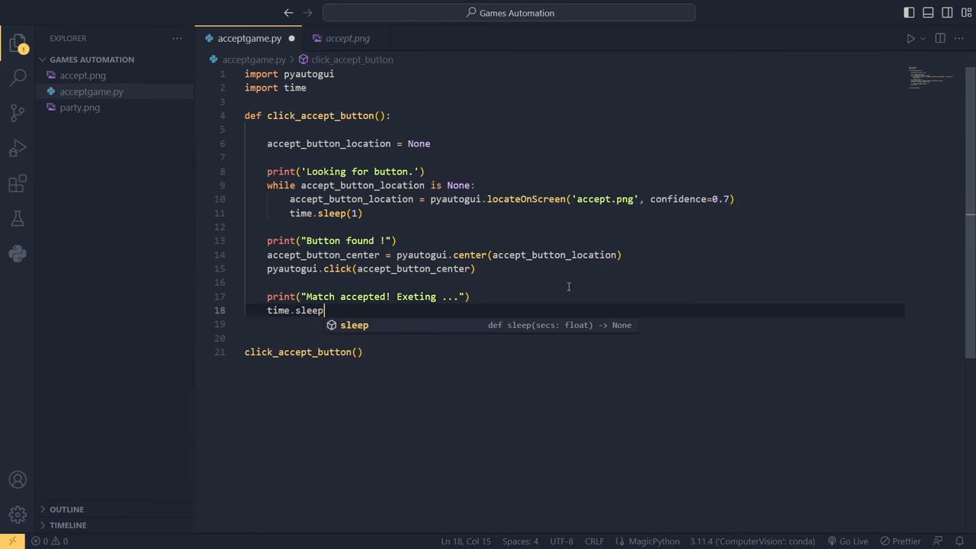
type("(3)")
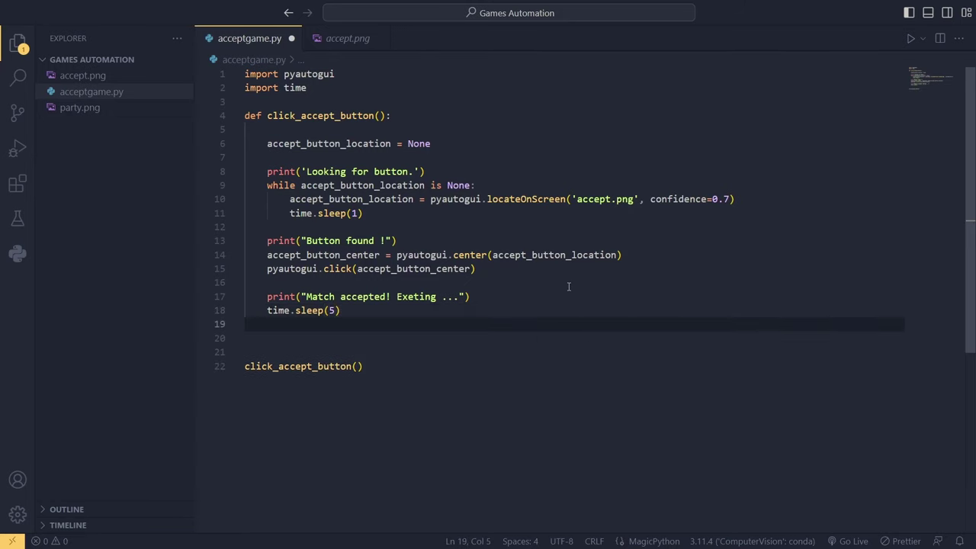
type("exit(")
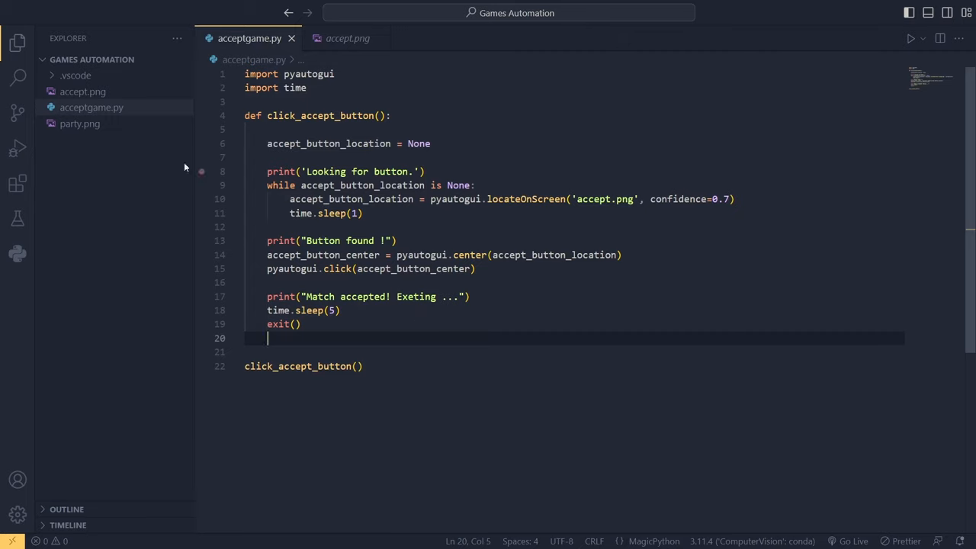
- Switch locateOnScreen to 'party.png', reformat the document, and run the script to test detection
left_click(79, 123)
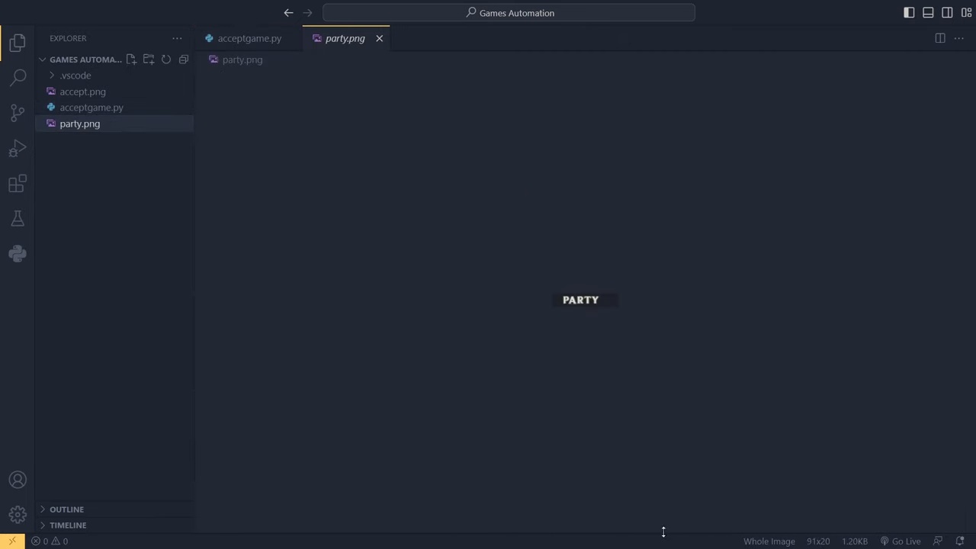
mouse_move(854, 456)
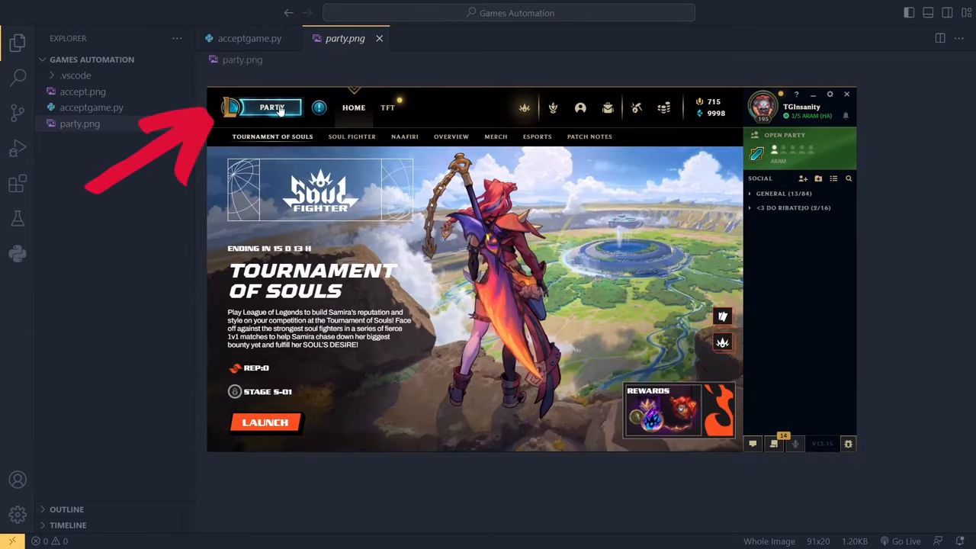
mouse_move(231, 107)
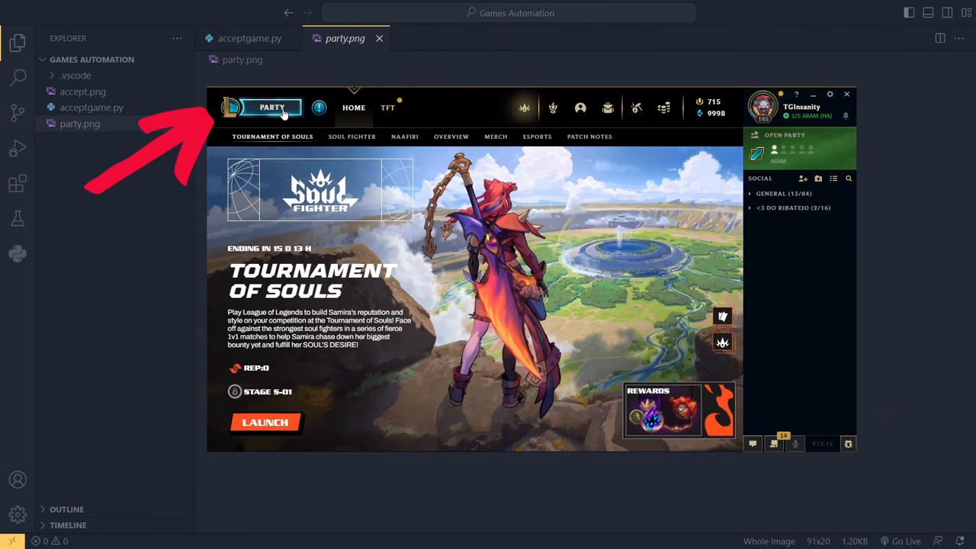
left_click(272, 107)
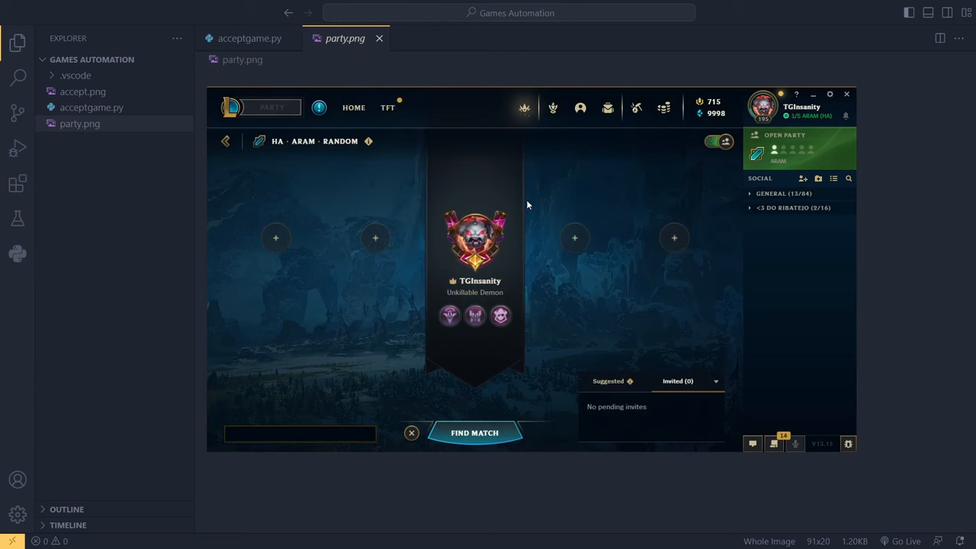
mouse_move(354, 107)
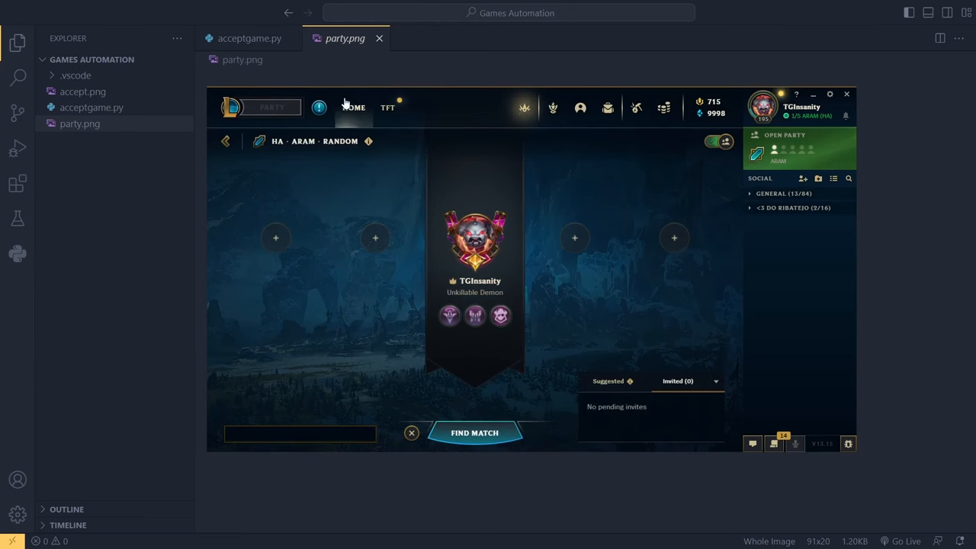
left_click(354, 107)
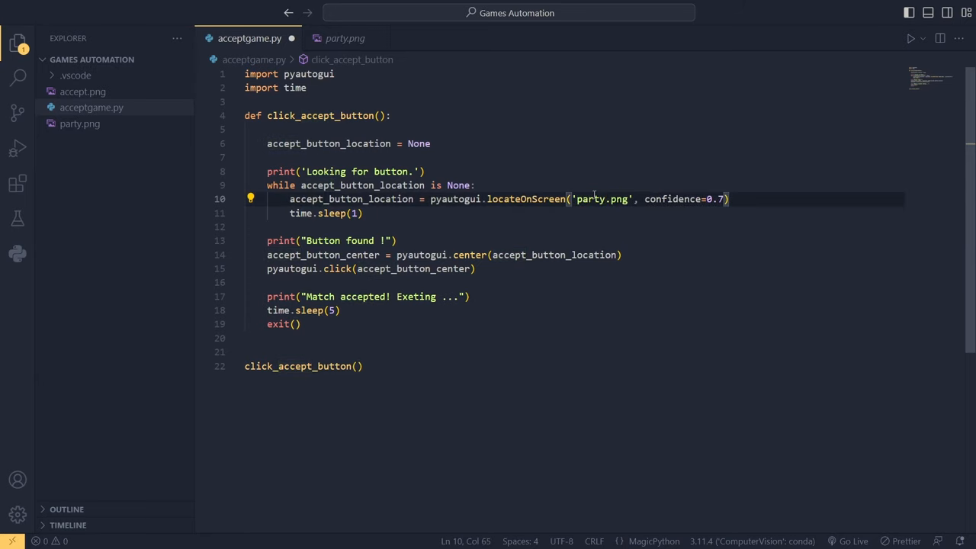
key("Enter")
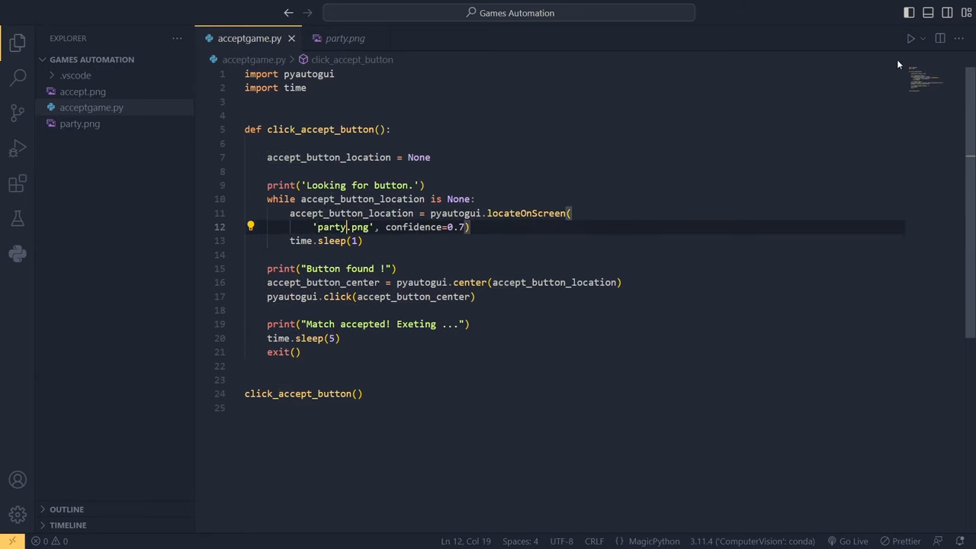
left_click(910, 38)
type("i")
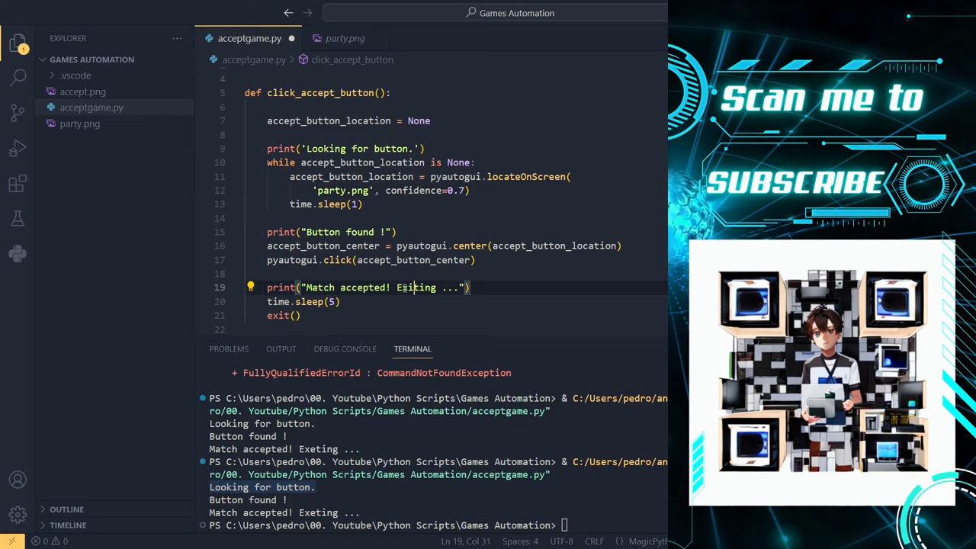
mouse_move(521, 198)
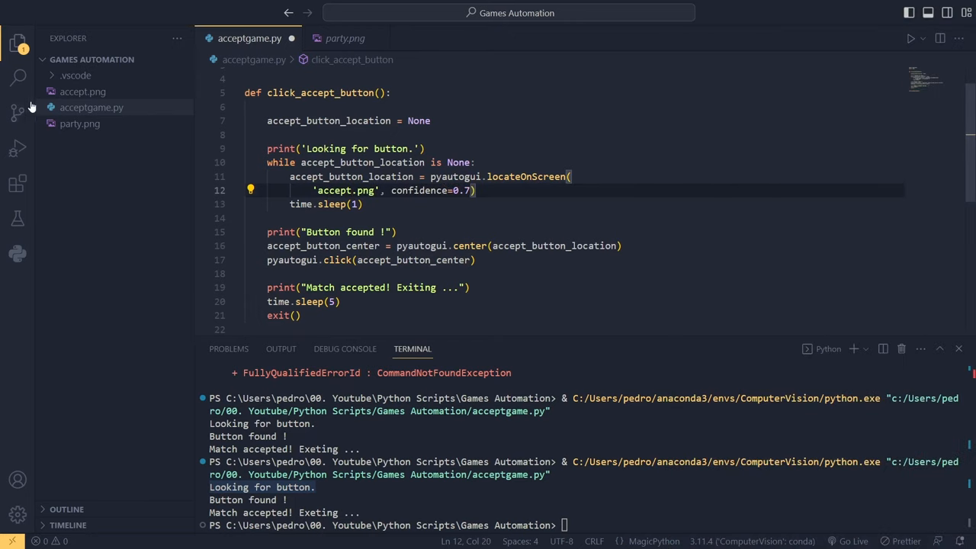
mouse_move(82, 91)
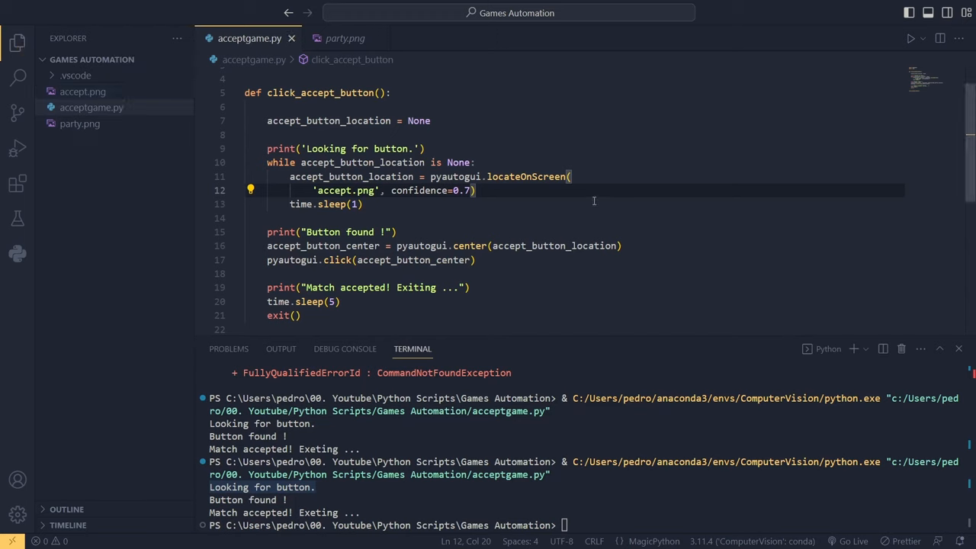
mouse_move(641, 198)
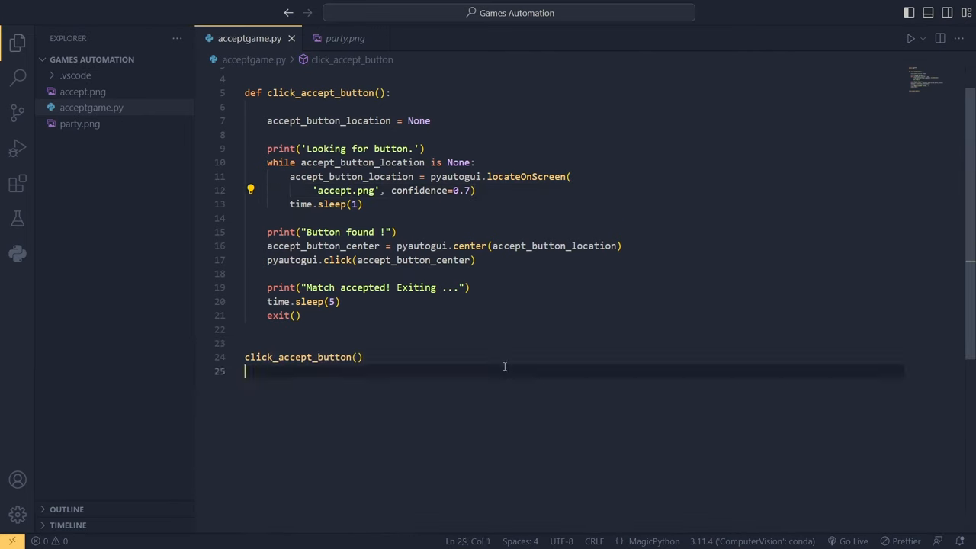
- Scroll up through acceptgame.py to review the restored accept.png search and corrected Exiting message
scroll("up", 3)
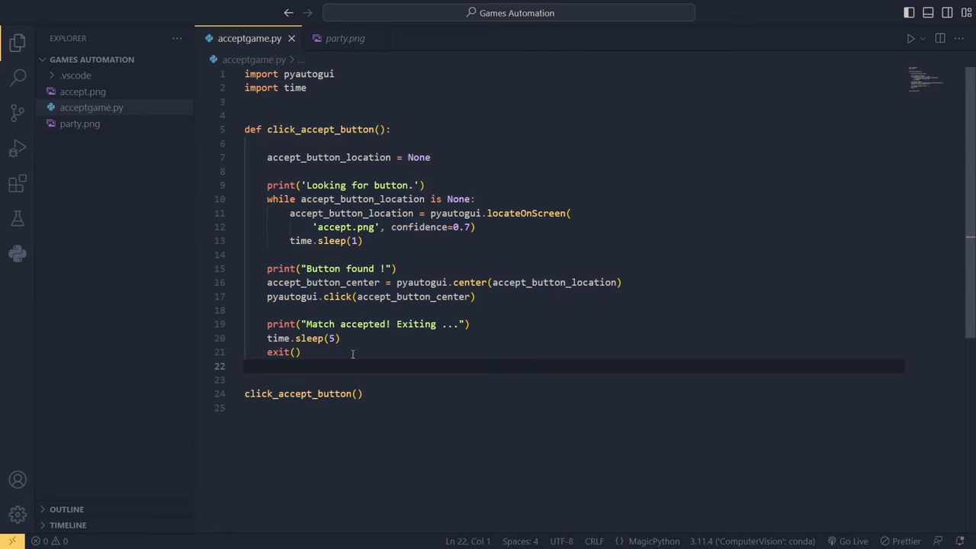
mouse_move(505, 383)
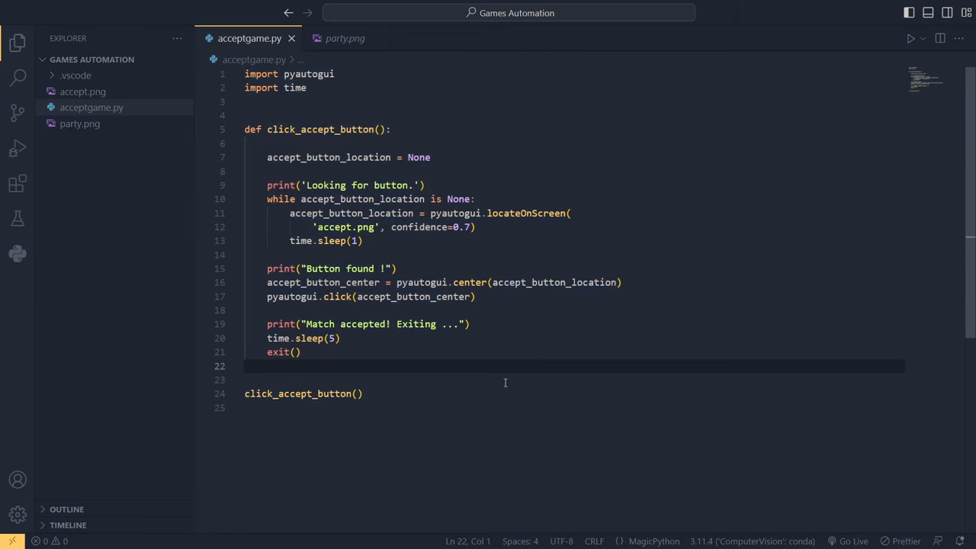
mouse_move(478, 454)
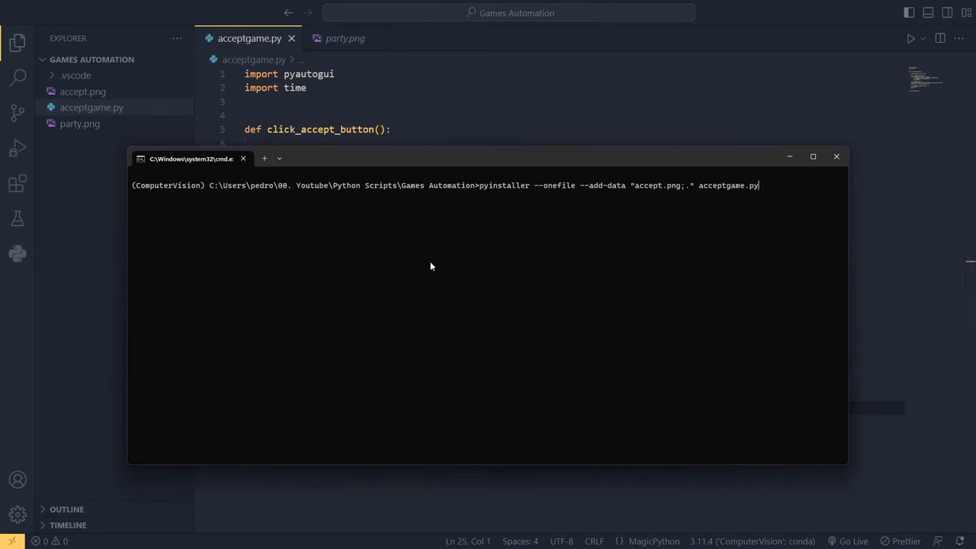
- Highlight the ComputerVision environment name and the pyinstaller command word in the prompt
double_click(166, 186)
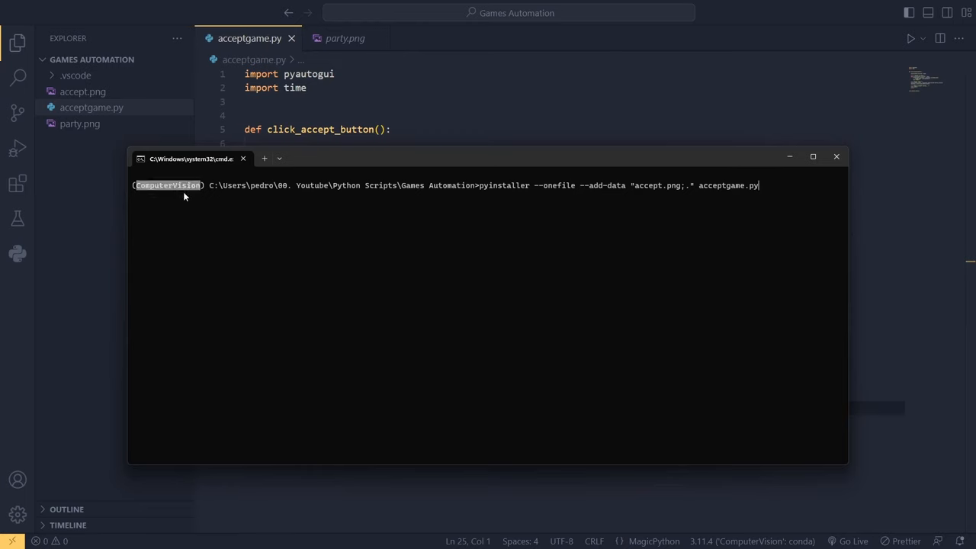
double_click(503, 186)
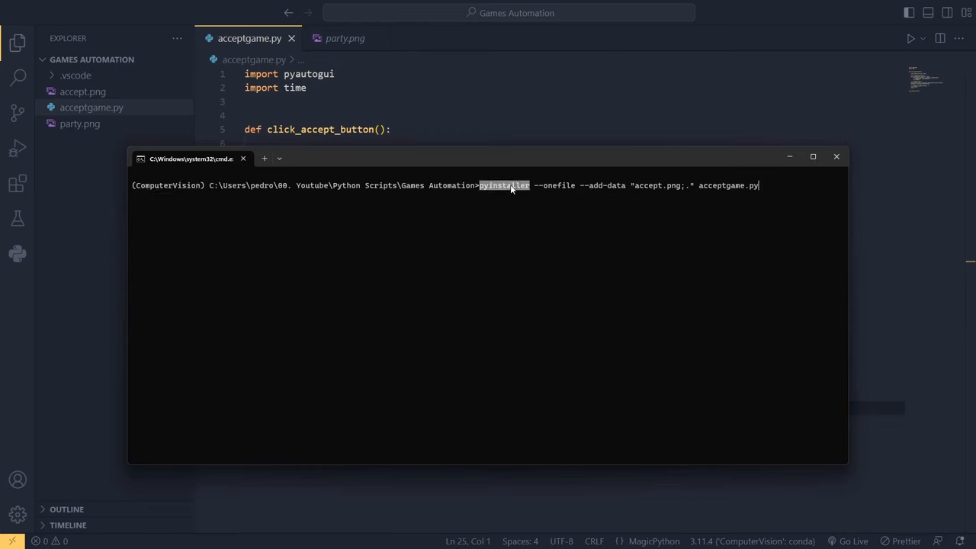
mouse_move(525, 214)
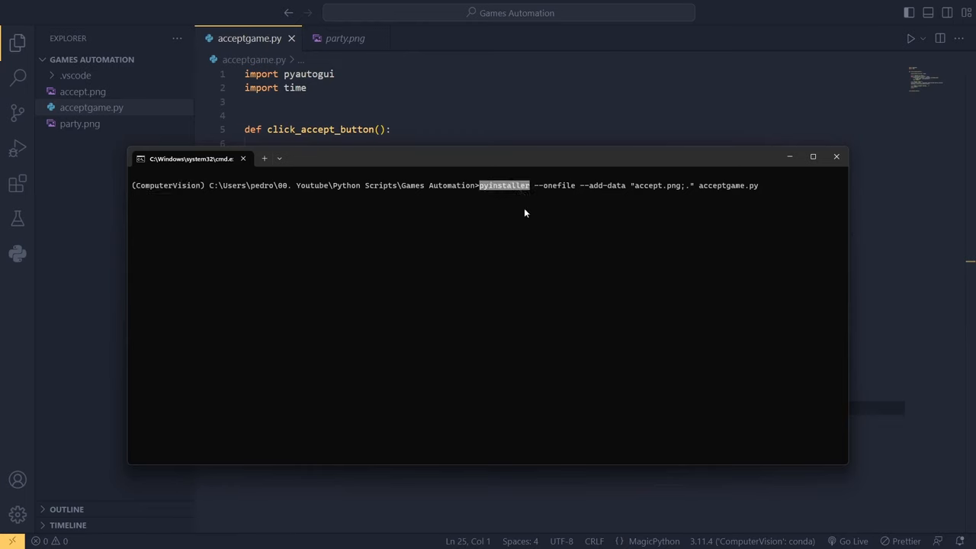
mouse_move(537, 186)
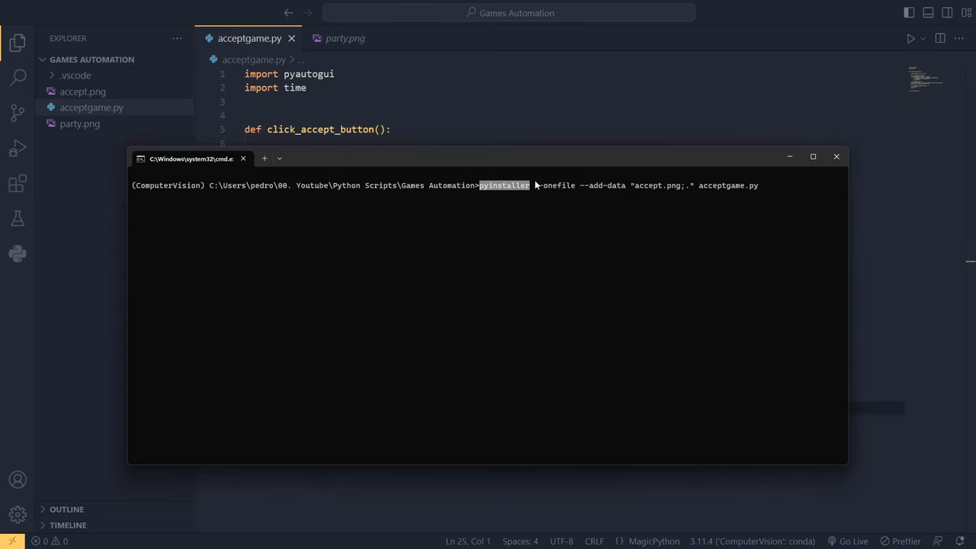
mouse_move(577, 195)
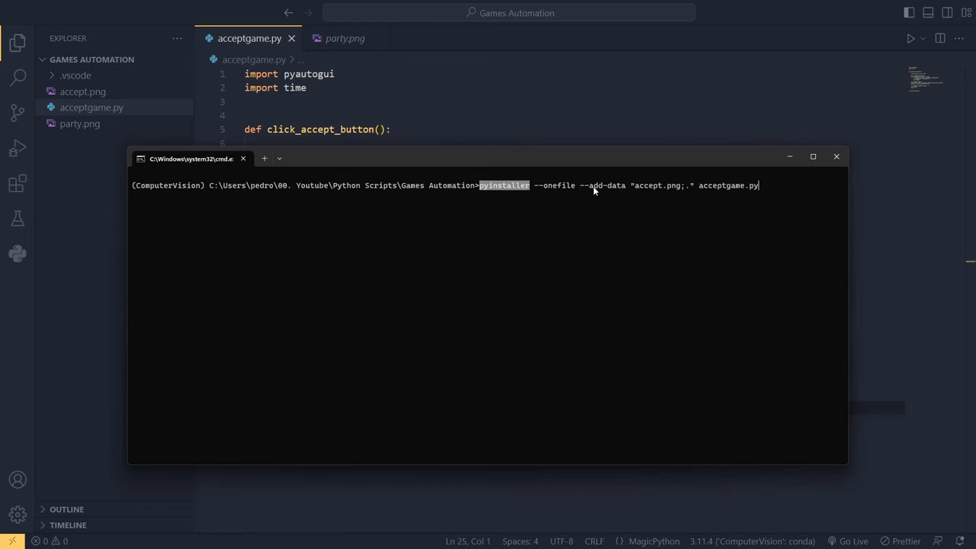
mouse_move(625, 193)
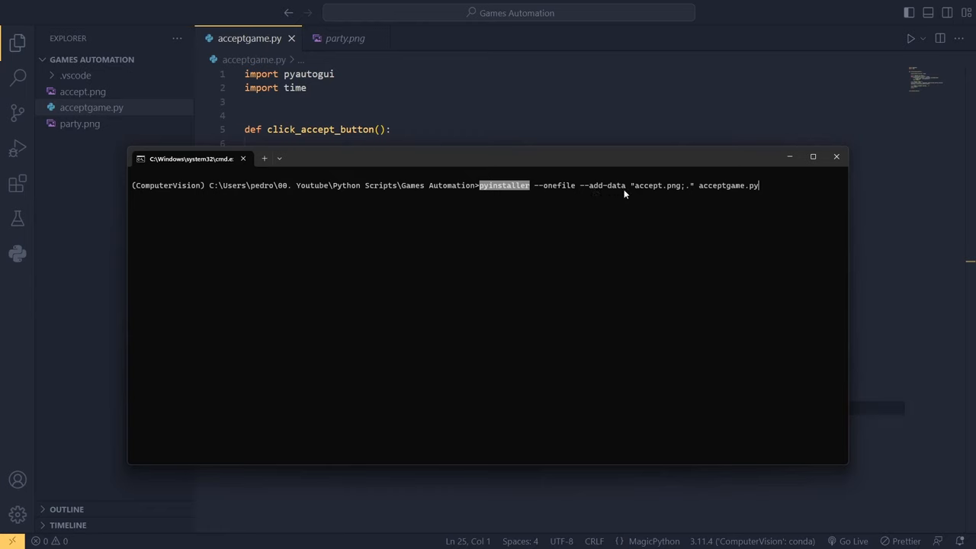
mouse_move(660, 192)
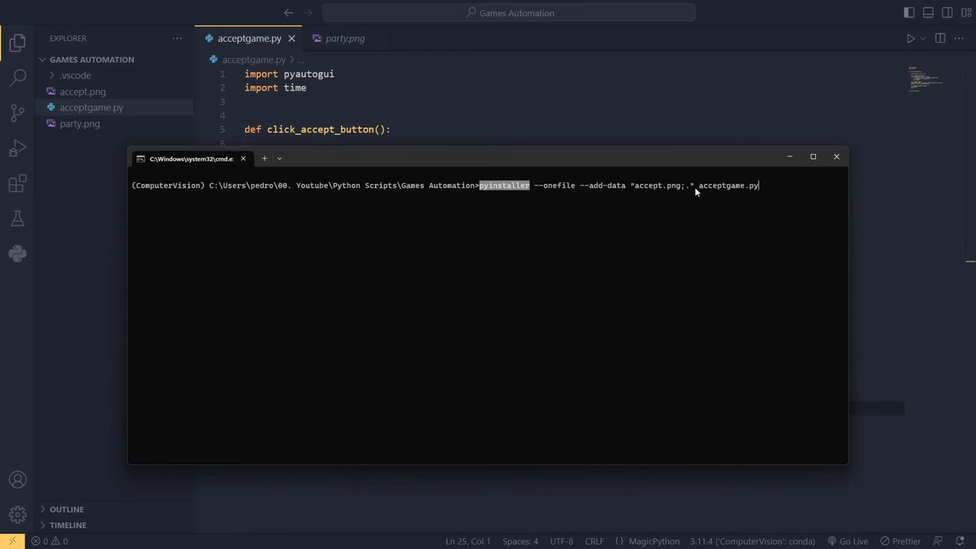
mouse_move(703, 198)
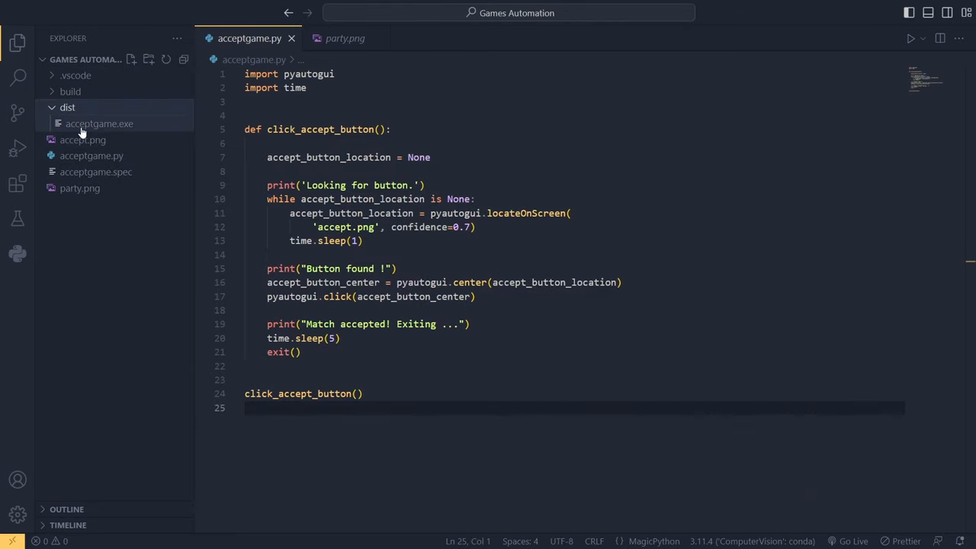
- Reveal dist/acceptgame.exe in File Explorer from the Explorer sidebar
right_click(99, 123)
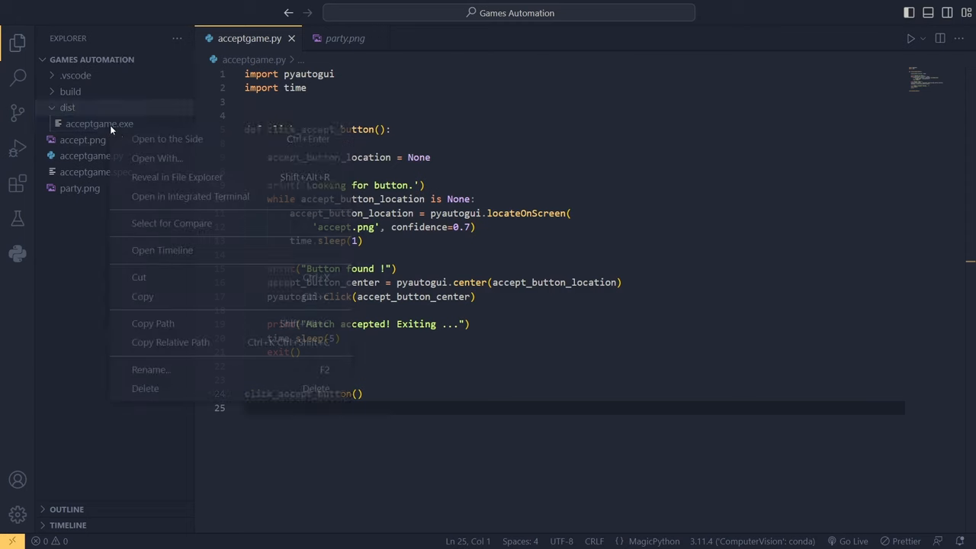
left_click(189, 177)
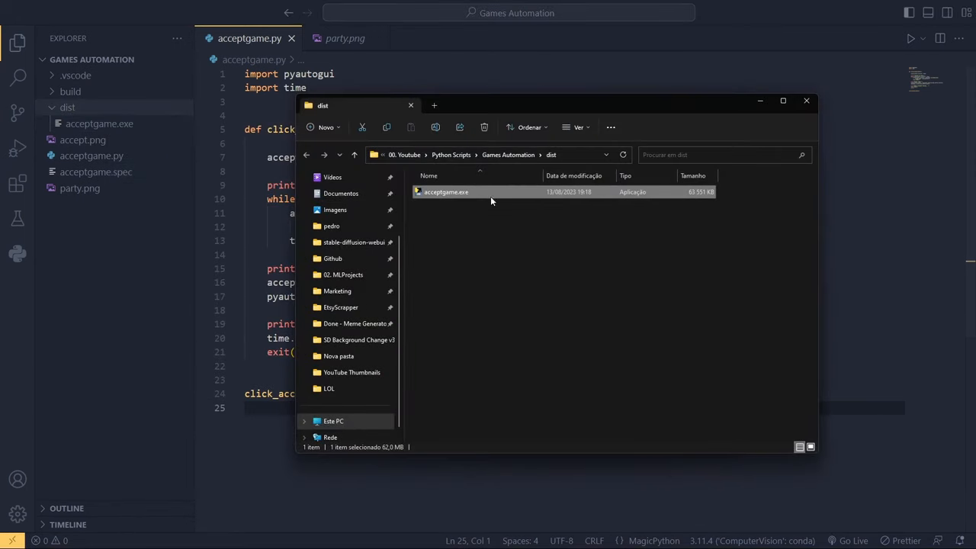
mouse_move(720, 116)
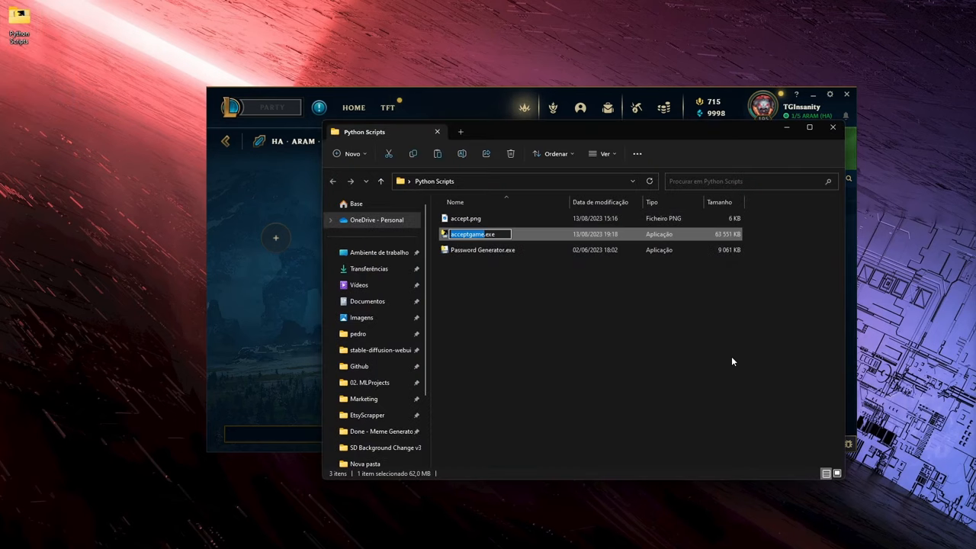
- Rename acceptgame.exe to 'Accept LOL Game.exe' and launch it
type("Accept LOL G")
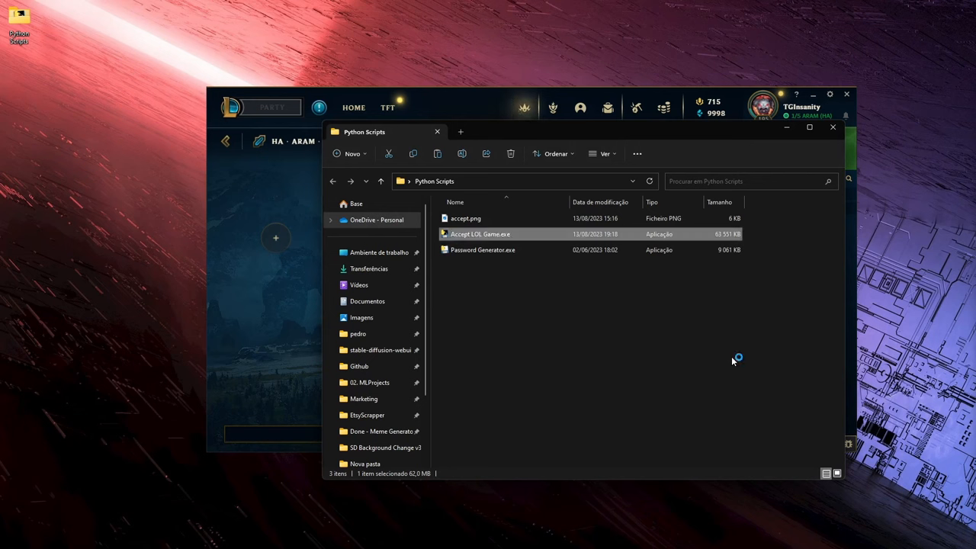
double_click(479, 235)
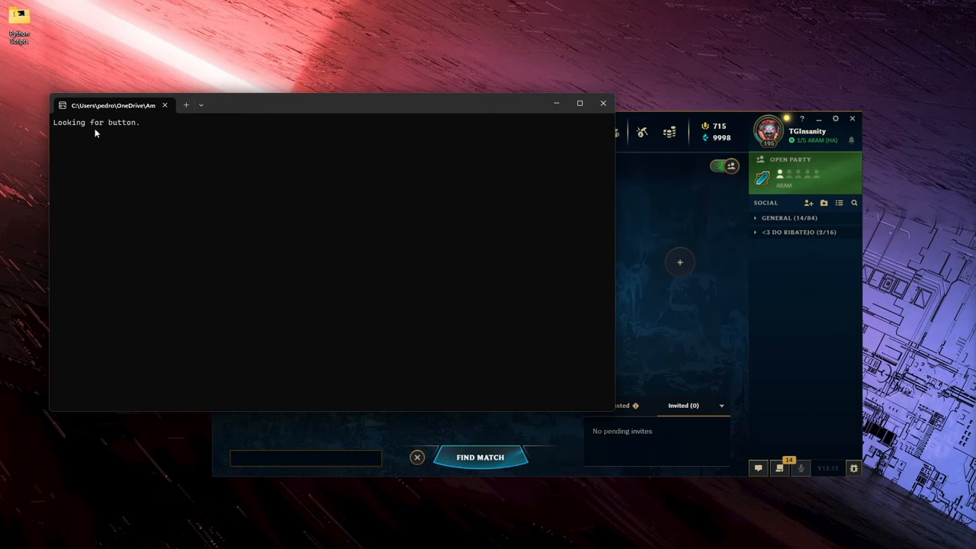
mouse_move(151, 128)
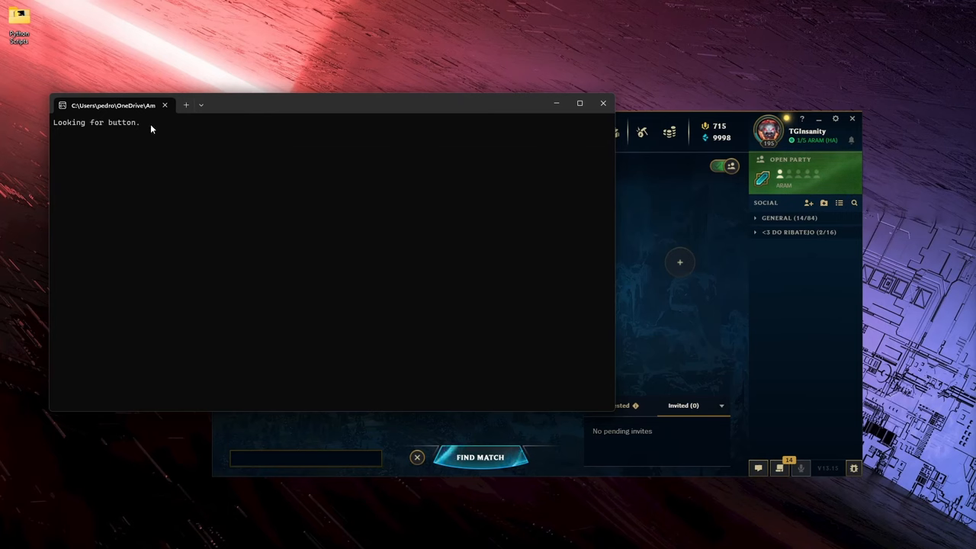
mouse_move(134, 152)
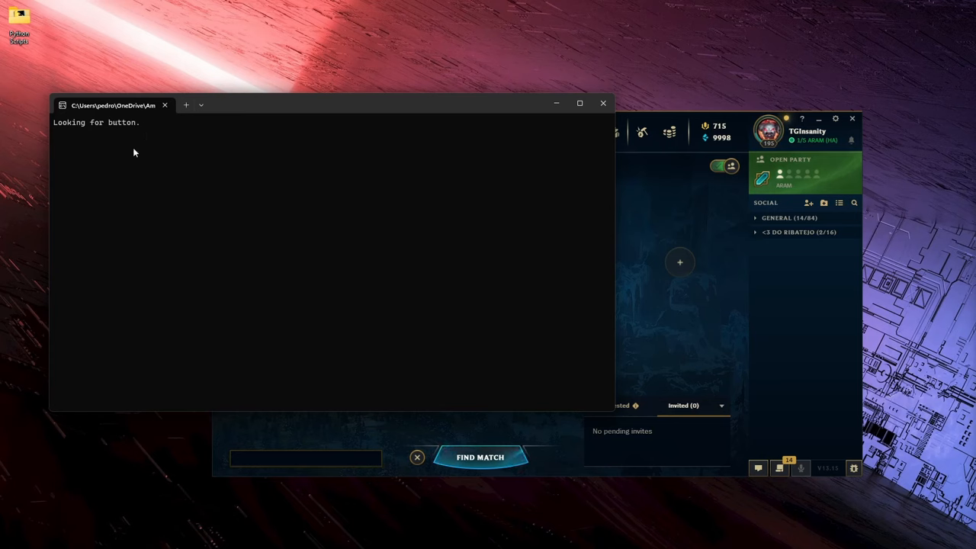
mouse_move(439, 192)
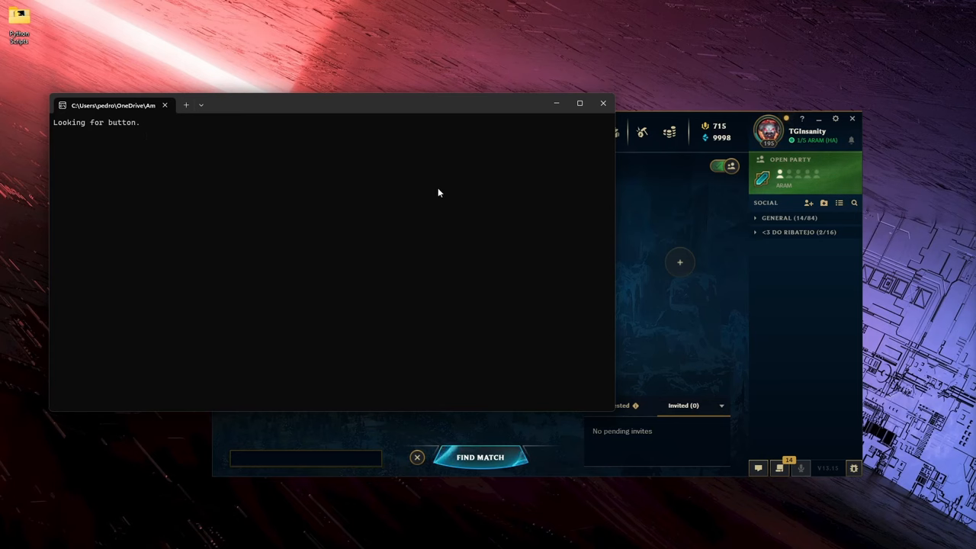
mouse_move(488, 218)
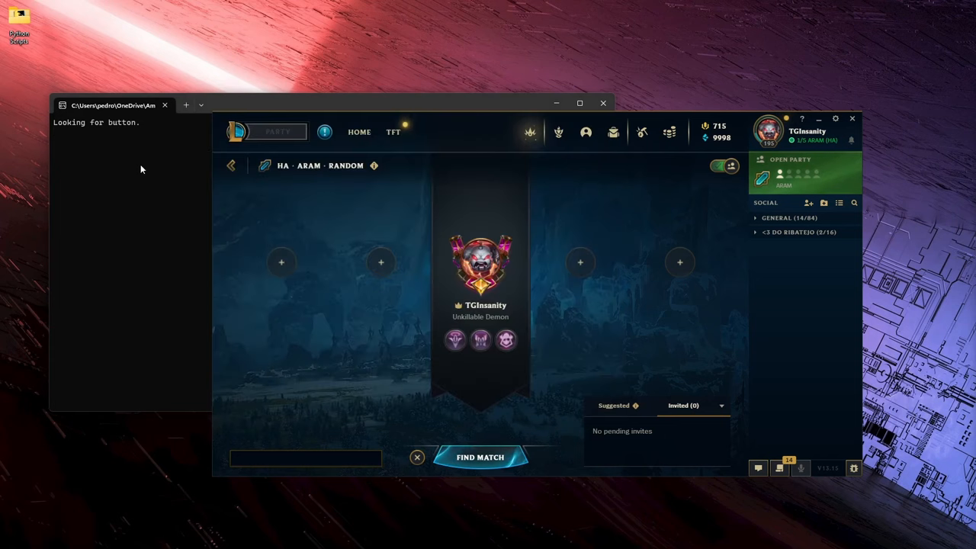
mouse_move(253, 139)
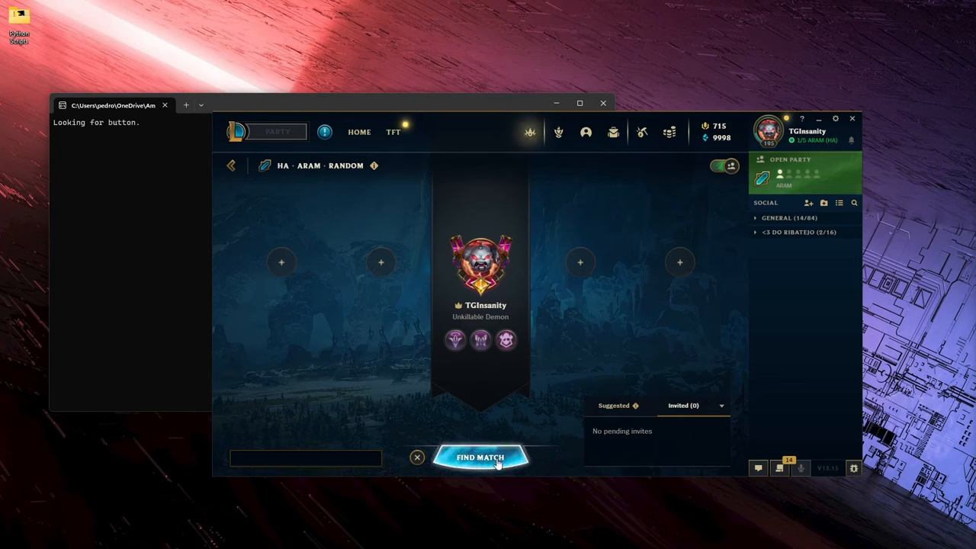
mouse_move(478, 473)
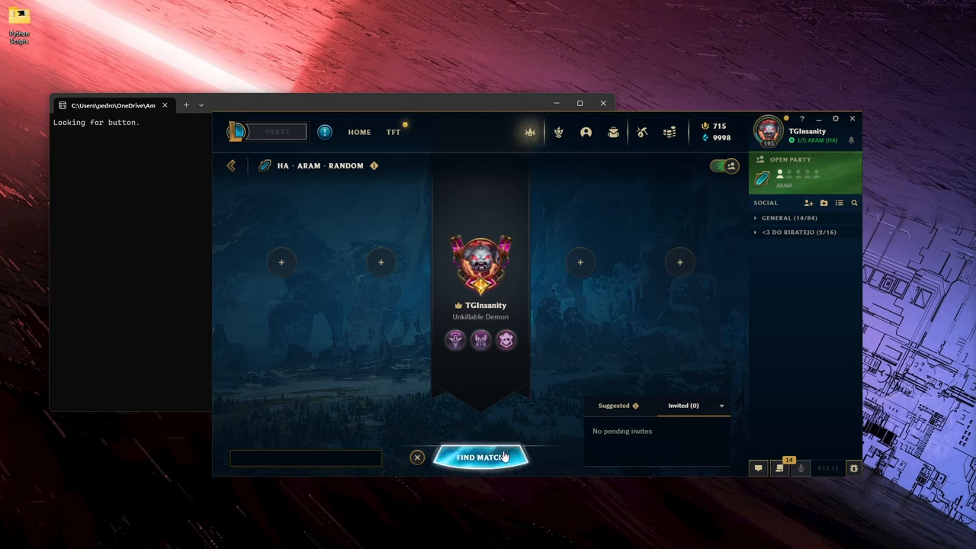
- Start Find Match for ARAM and let the found match be accepted into champion select
left_click(481, 457)
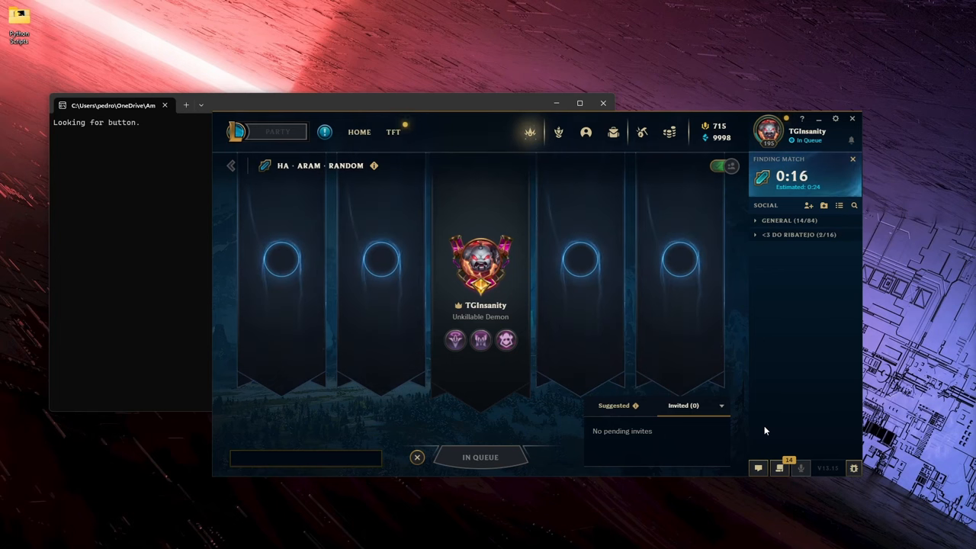
mouse_move(802, 387)
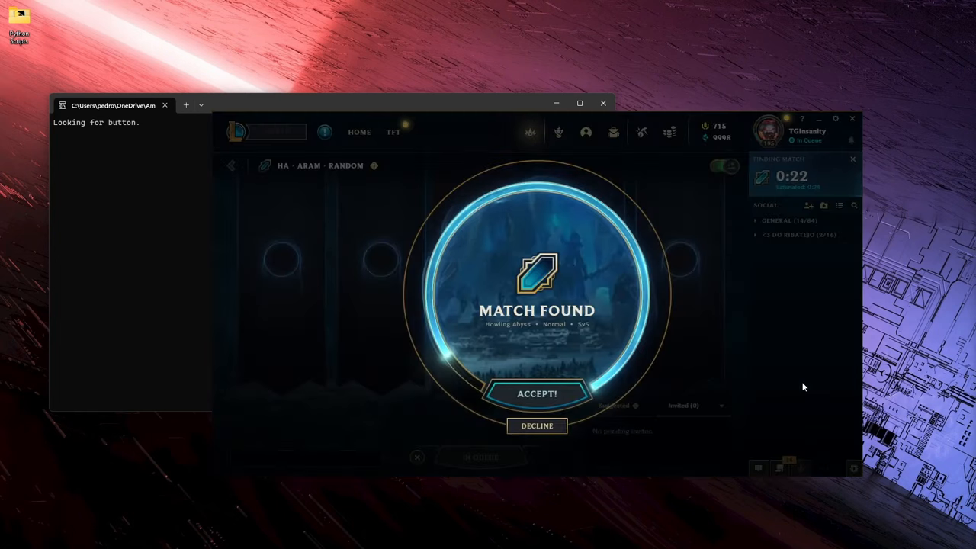
left_click(537, 393)
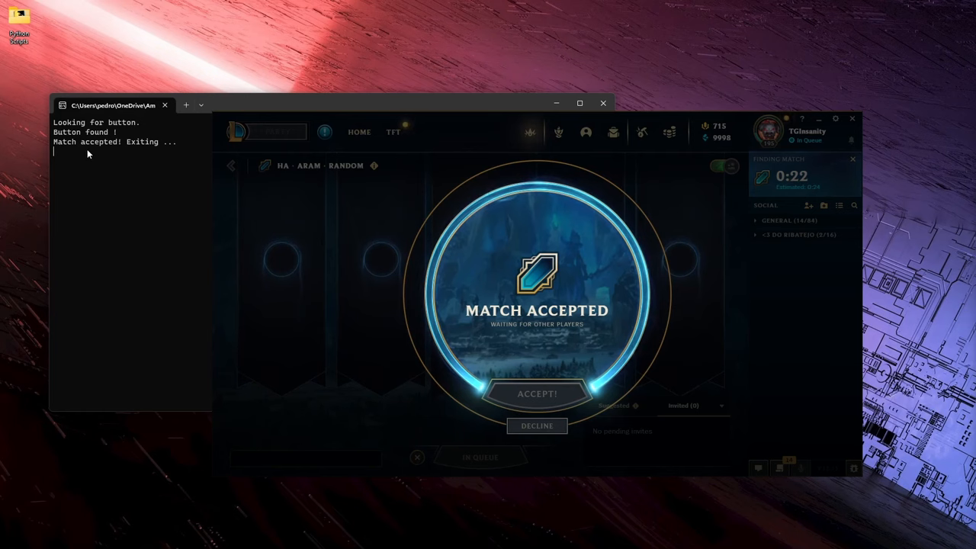
left_click(537, 394)
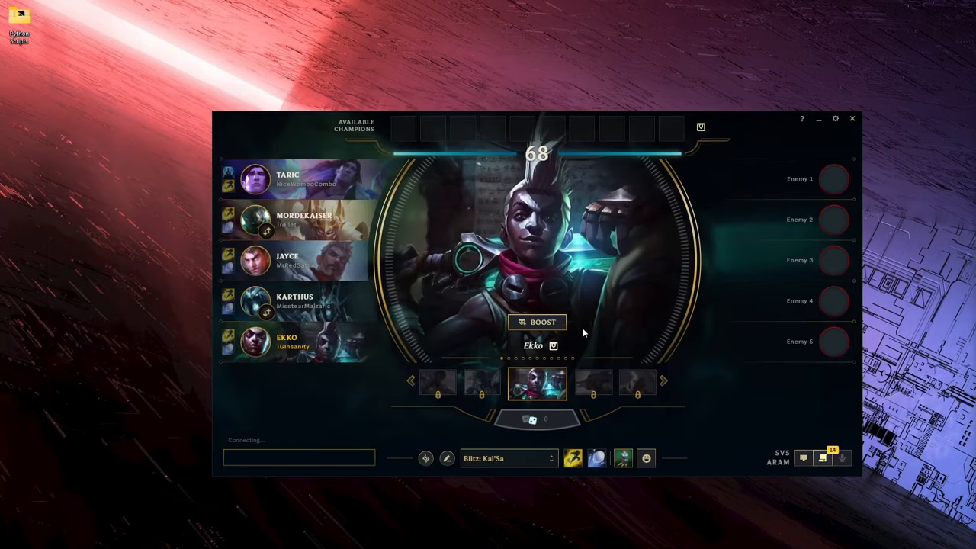